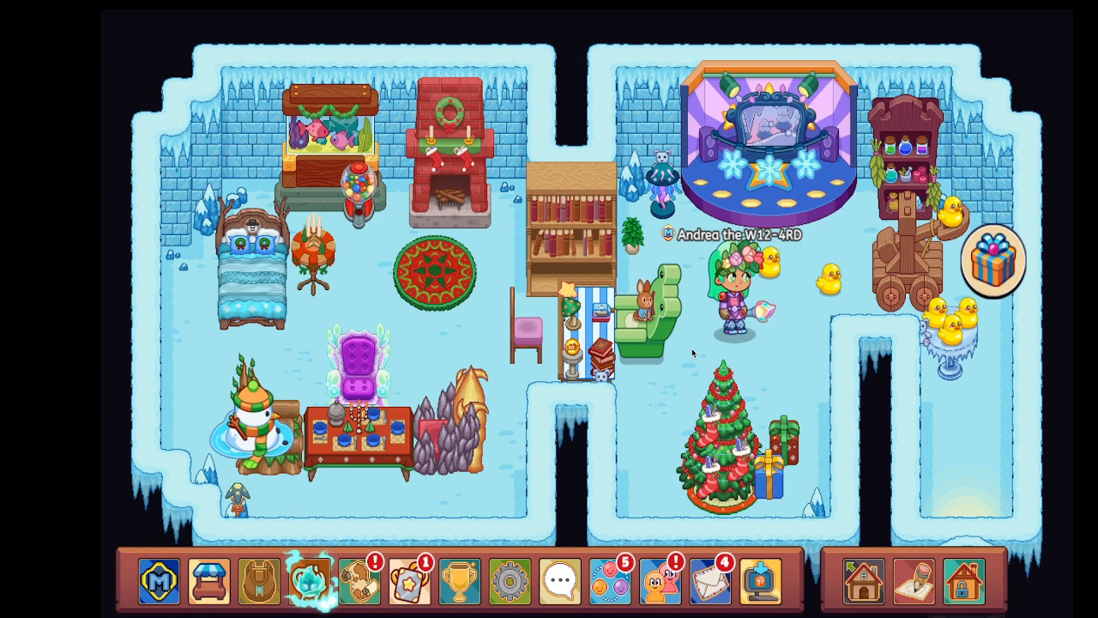
Walk the wizard from beside the green armchair to the round rug by the bookshelf
{"action": "left_click", "coordinate": [308, 580]}
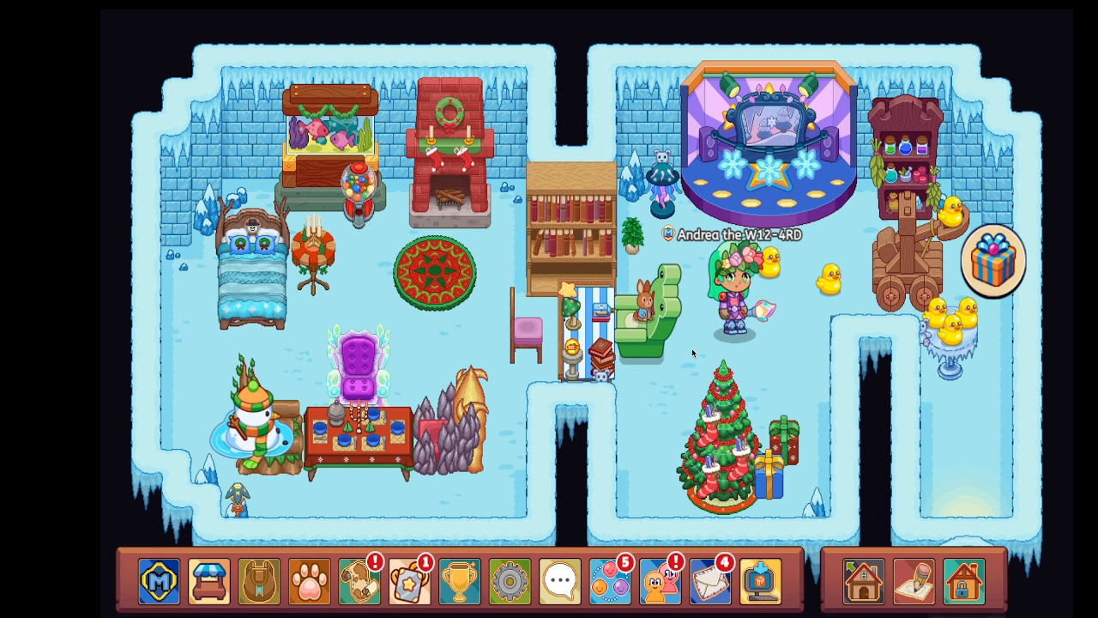
{"action": "left_click", "coordinate": [309, 580]}
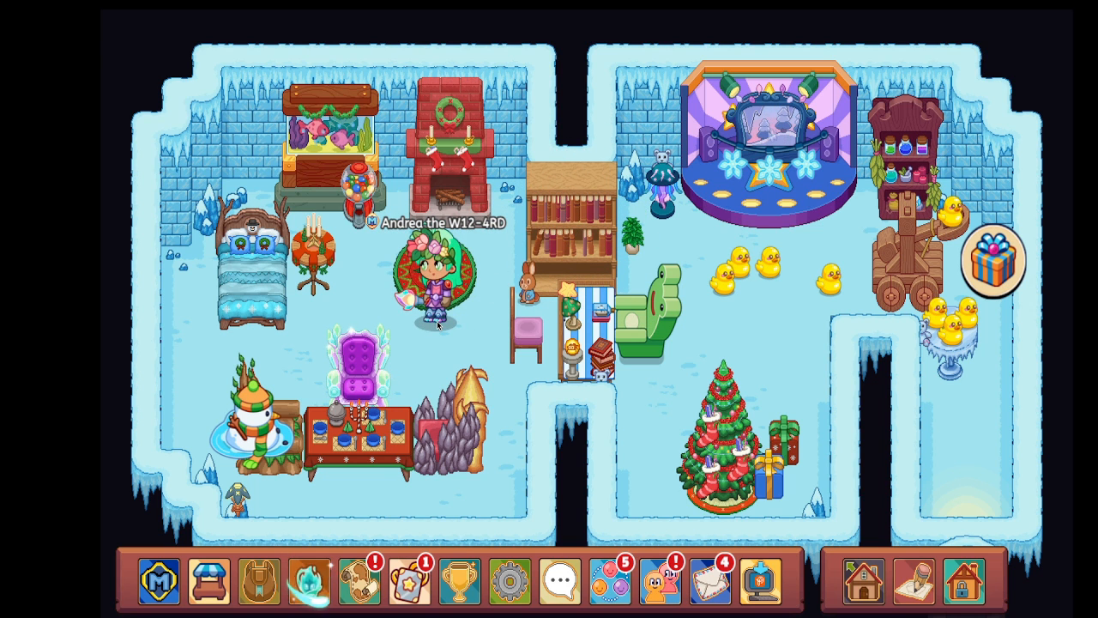
{"action": "left_click", "coordinate": [302, 578]}
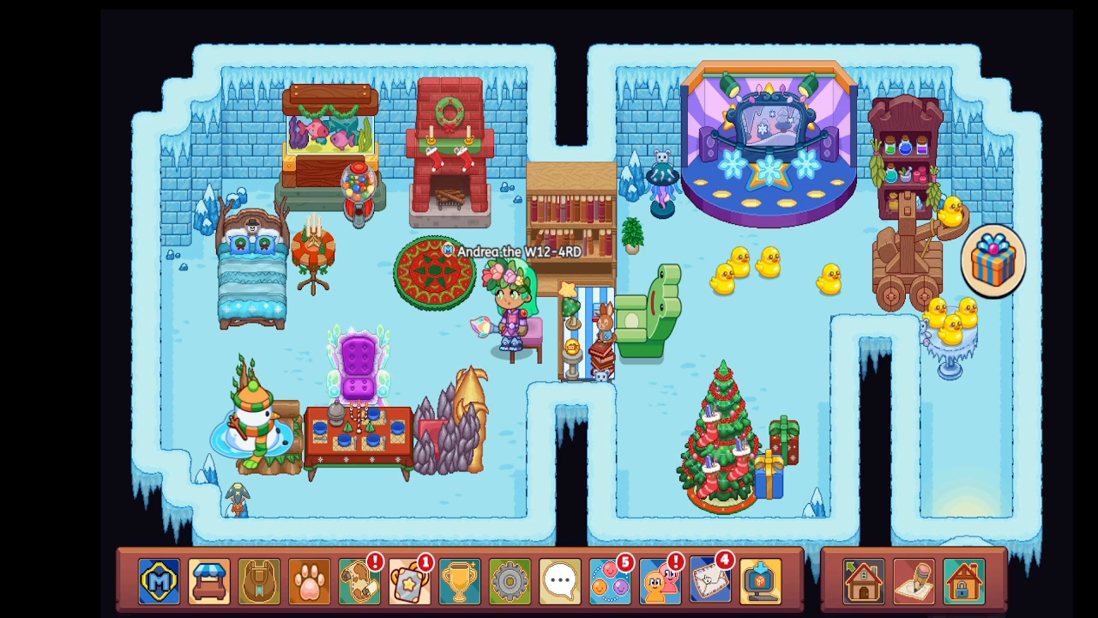
Open the February Member Box from the mail inbox and dismiss the Treasure Track rewards
{"action": "left_click", "coordinate": [700, 580]}
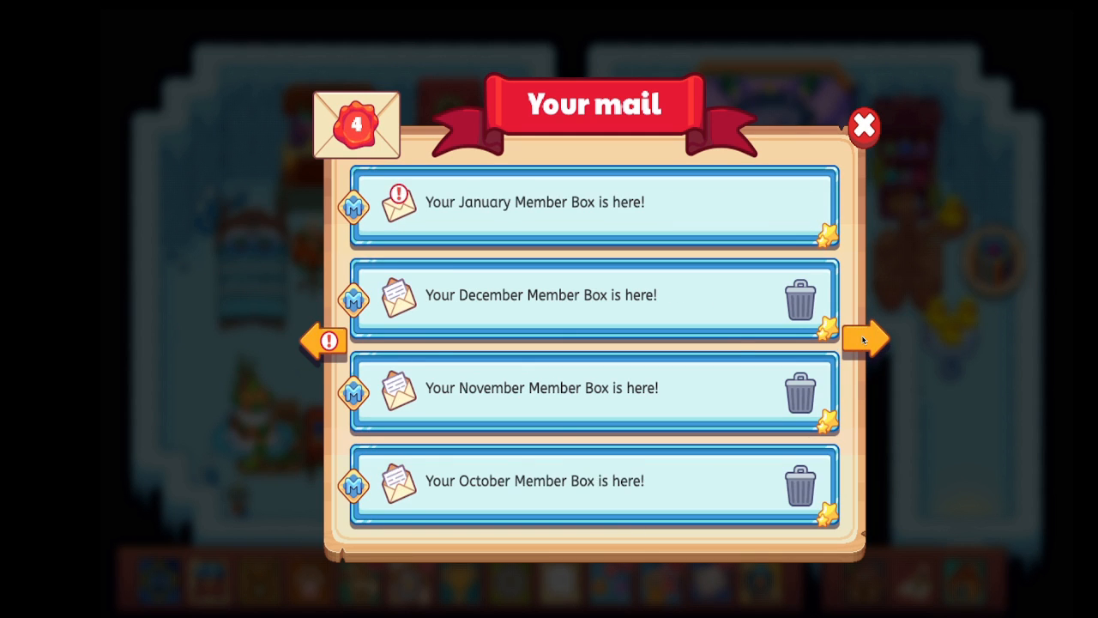
{"action": "left_click", "coordinate": [868, 340]}
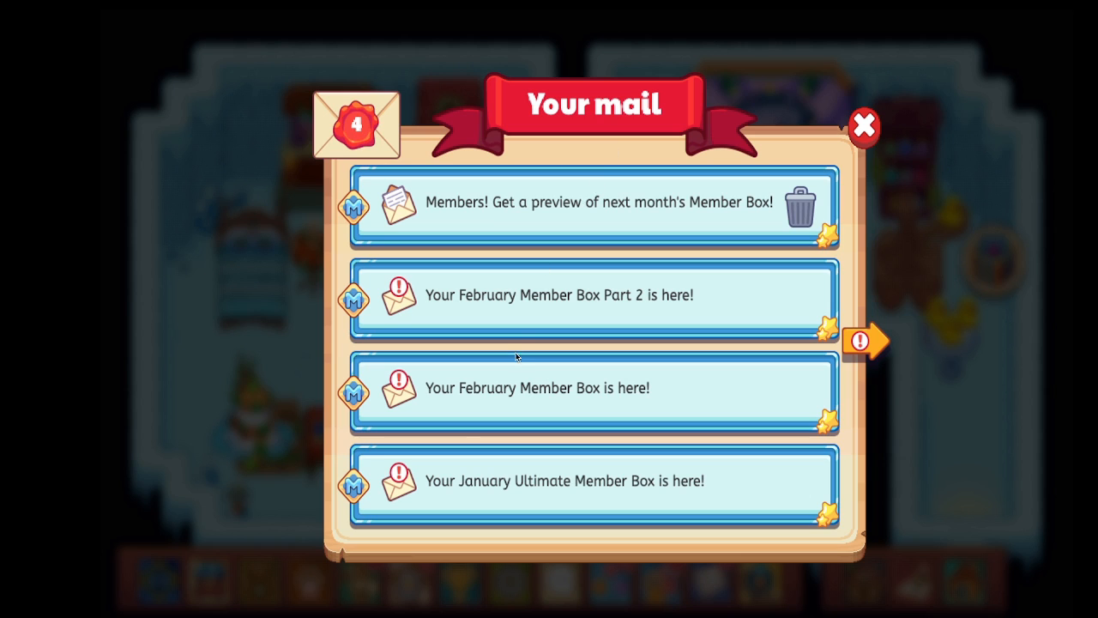
{"action": "mouse_move", "coordinate": [477, 422]}
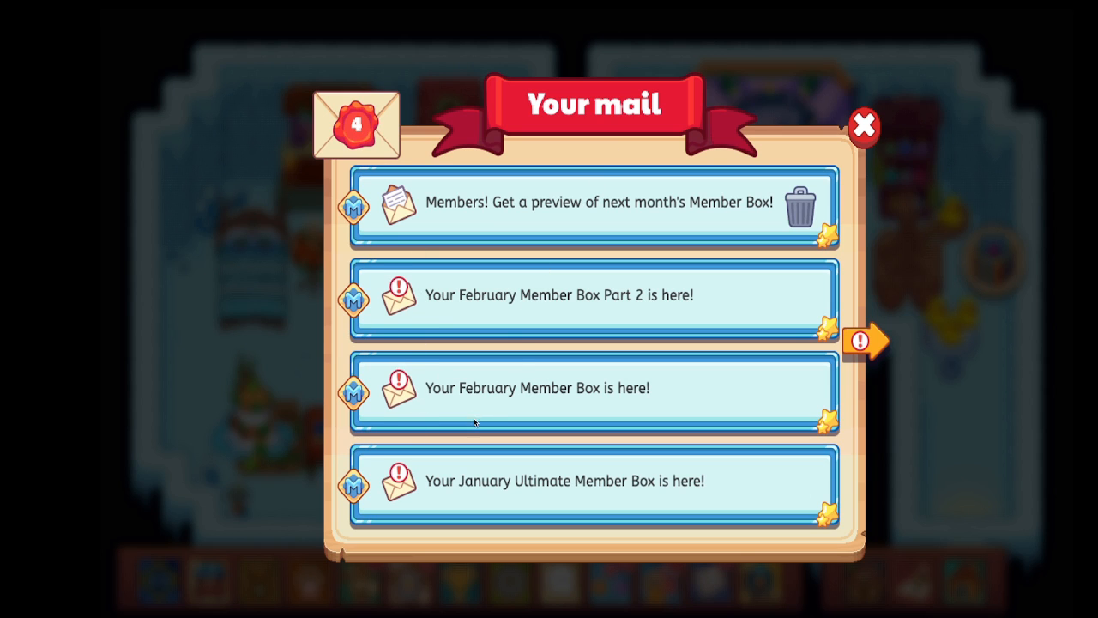
{"action": "mouse_move", "coordinate": [573, 329]}
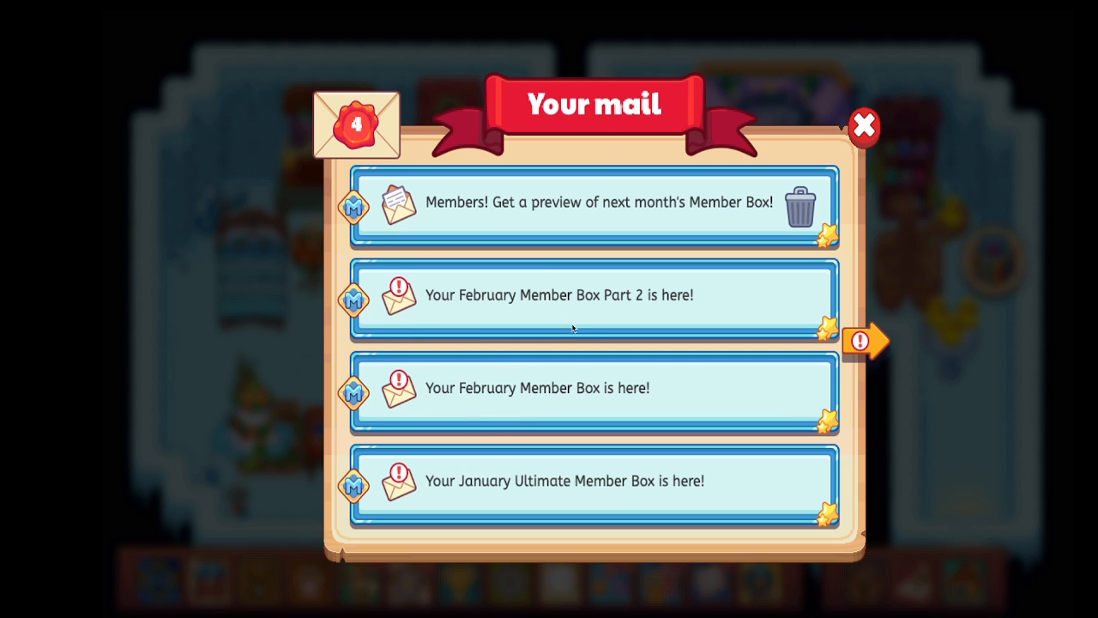
{"action": "mouse_move", "coordinate": [553, 364]}
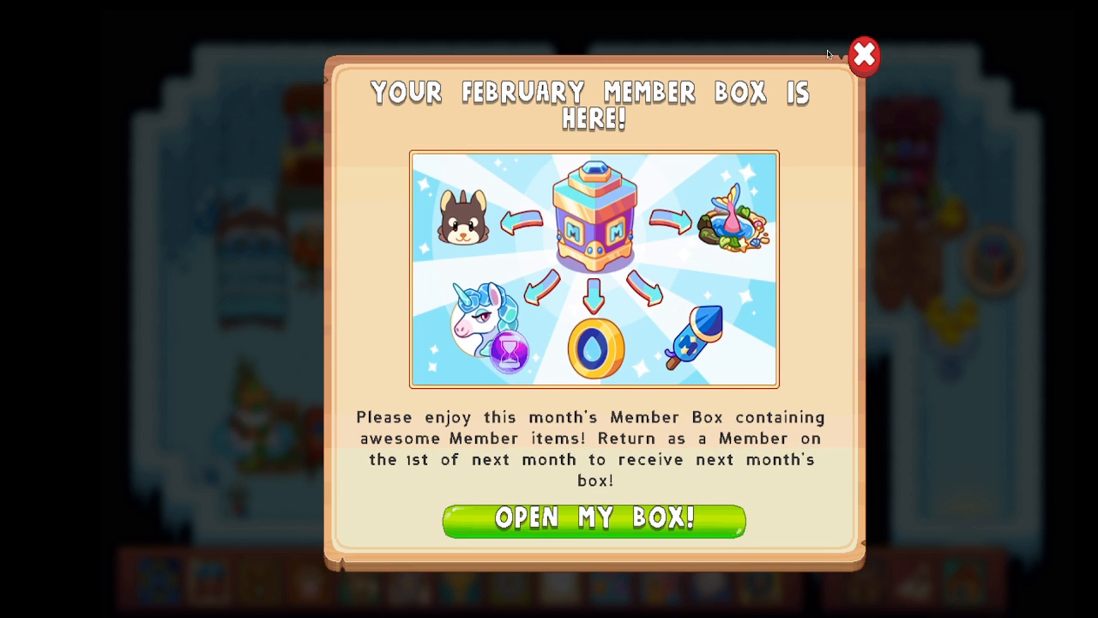
{"action": "left_click", "coordinate": [594, 519]}
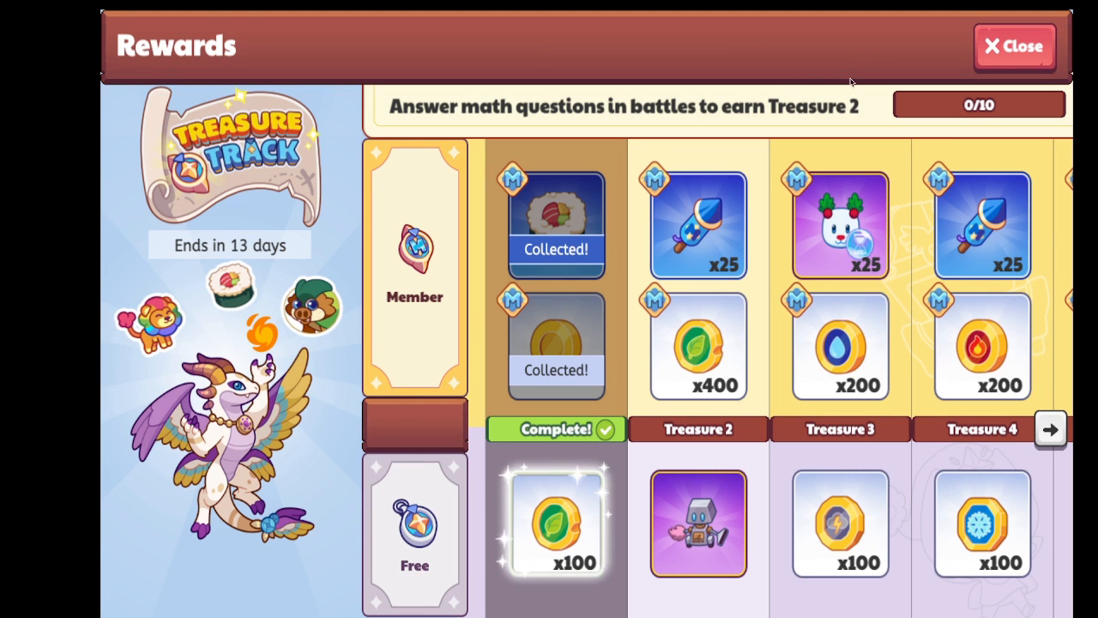
{"action": "mouse_move", "coordinate": [608, 254]}
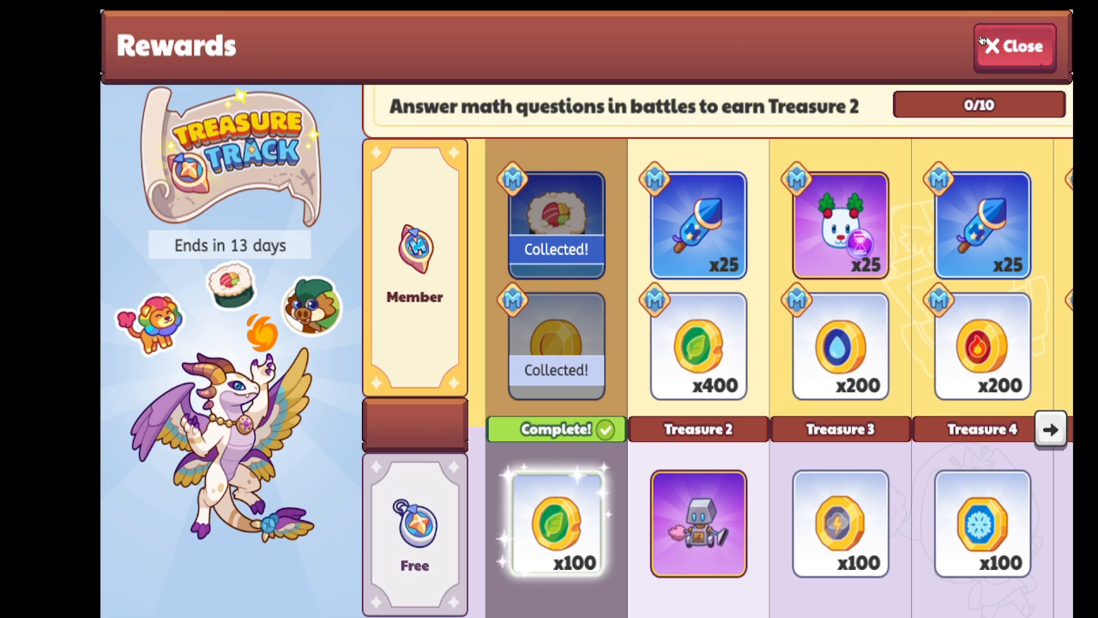
{"action": "left_click", "coordinate": [1013, 47]}
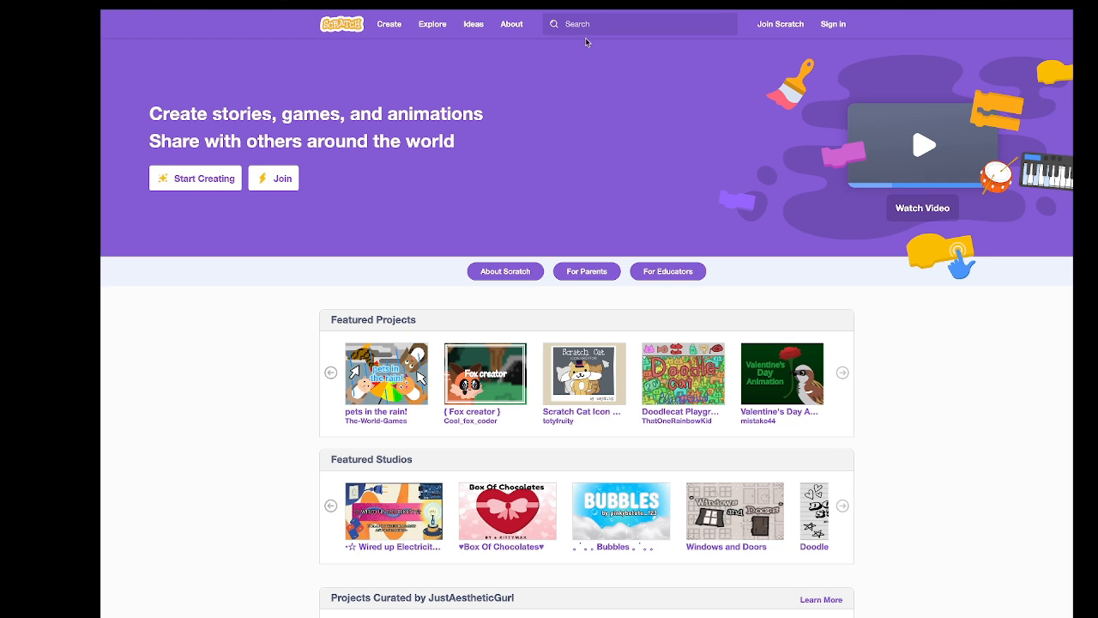
Search Scratch projects for 'prodigy' and sort the results by Trending
{"action": "left_click", "coordinate": [638, 24]}
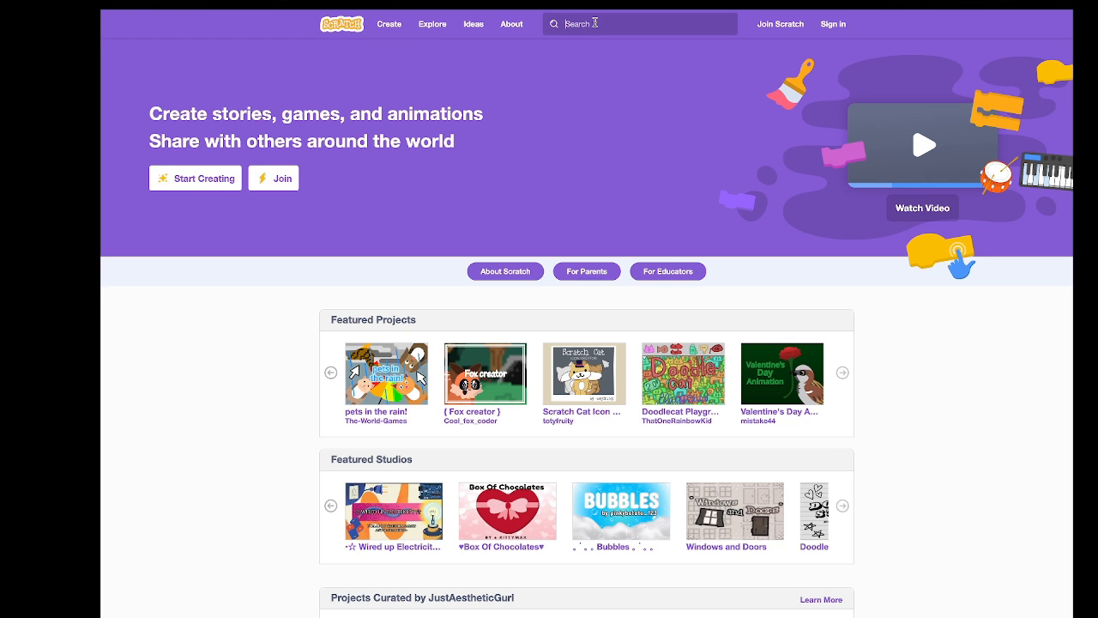
{"action": "type", "text": "prodigy"}
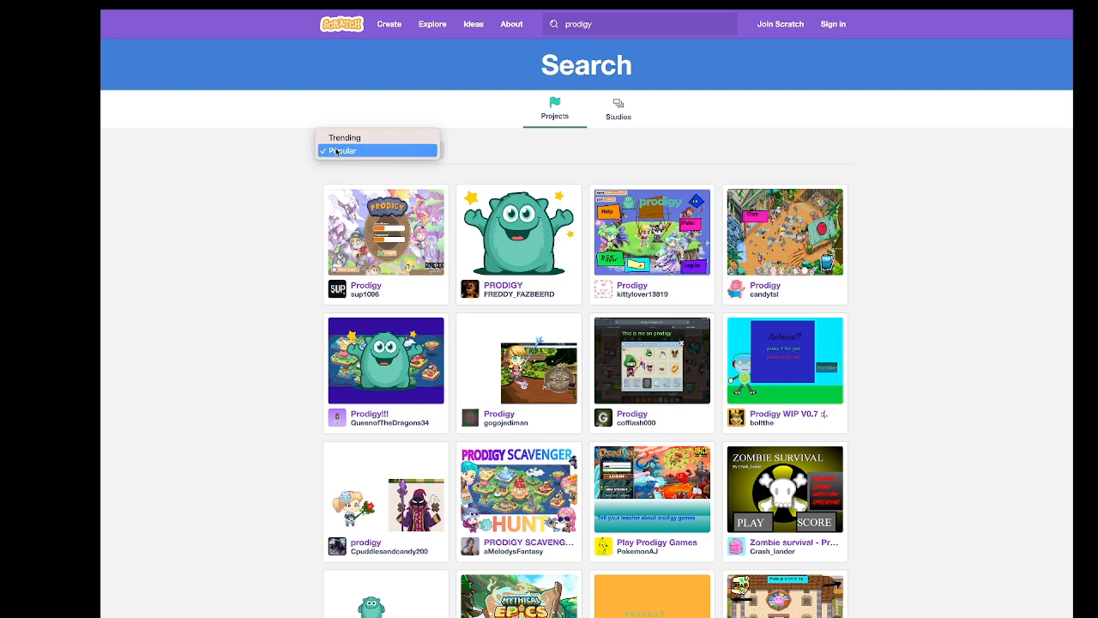
{"action": "left_click", "coordinate": [344, 137]}
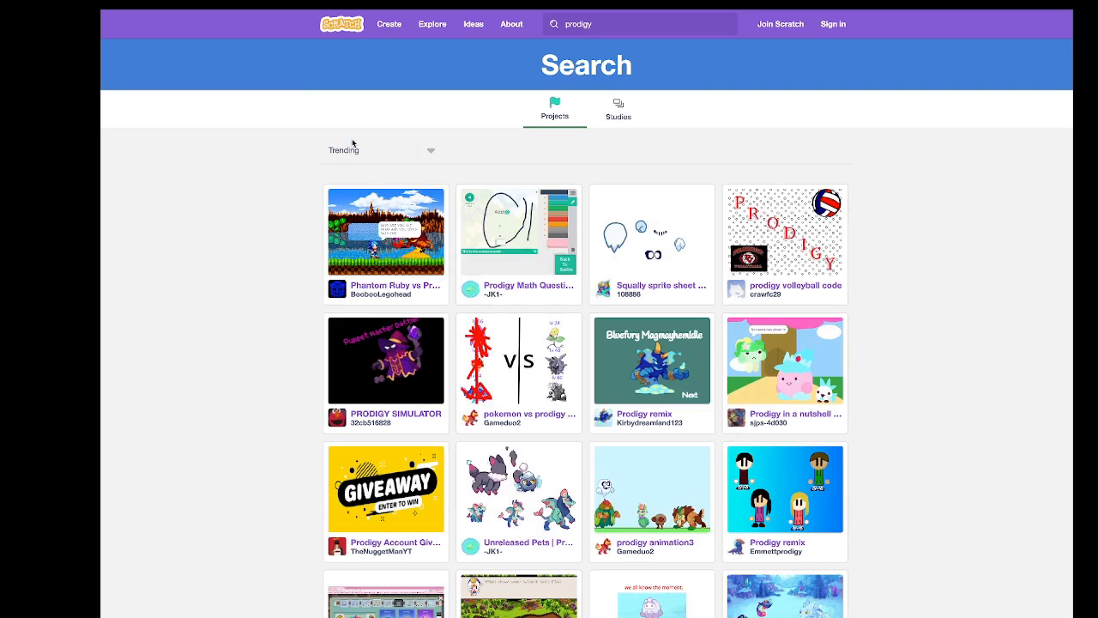
{"action": "mouse_move", "coordinate": [371, 182]}
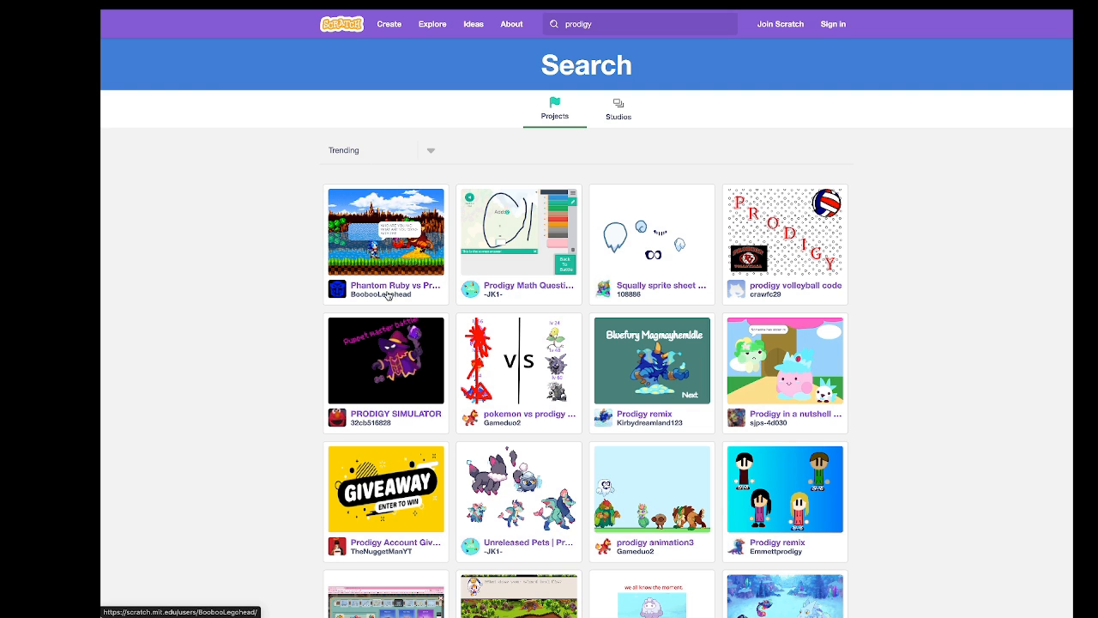
Play the Phantom Ruby vs Prodigy Part 2 animation, then search 'prod' again
{"action": "left_click", "coordinate": [384, 232]}
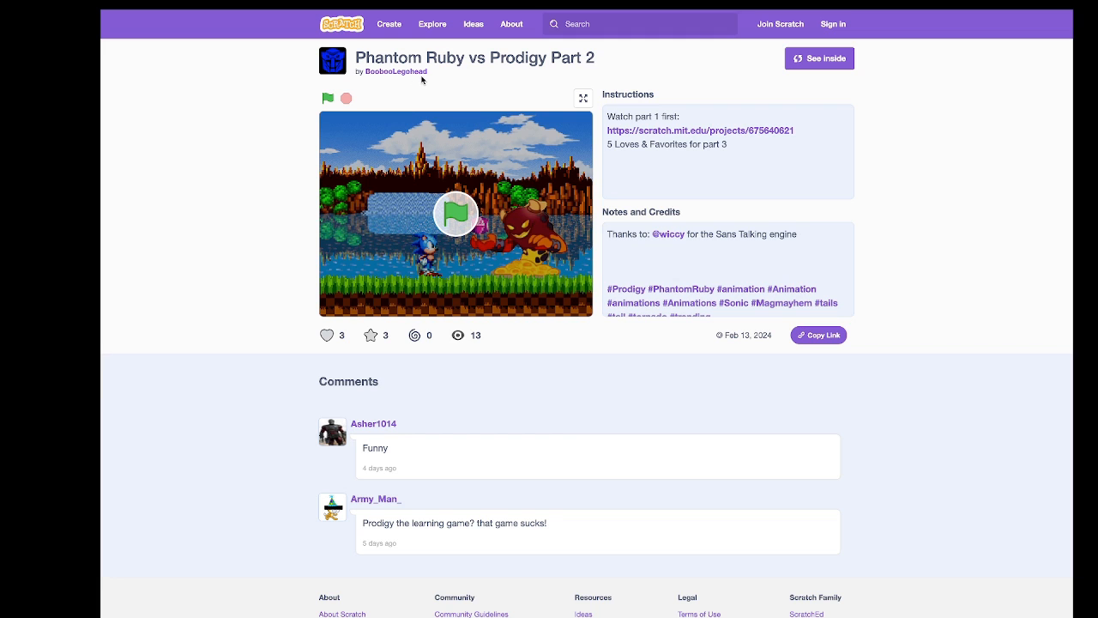
{"action": "left_click", "coordinate": [326, 98]}
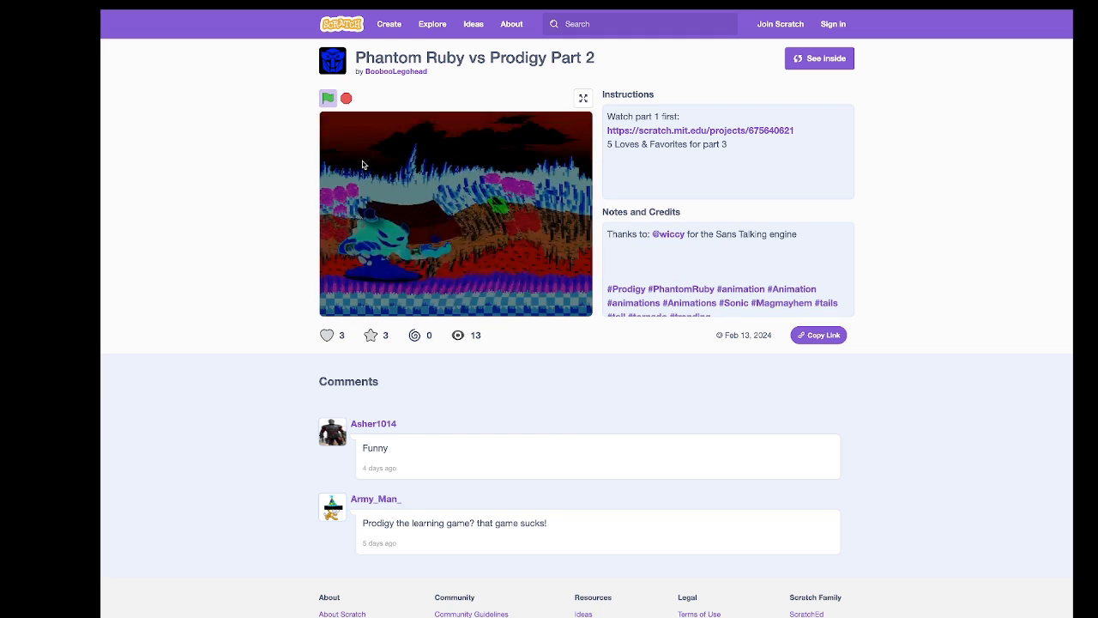
{"action": "left_click", "coordinate": [327, 98]}
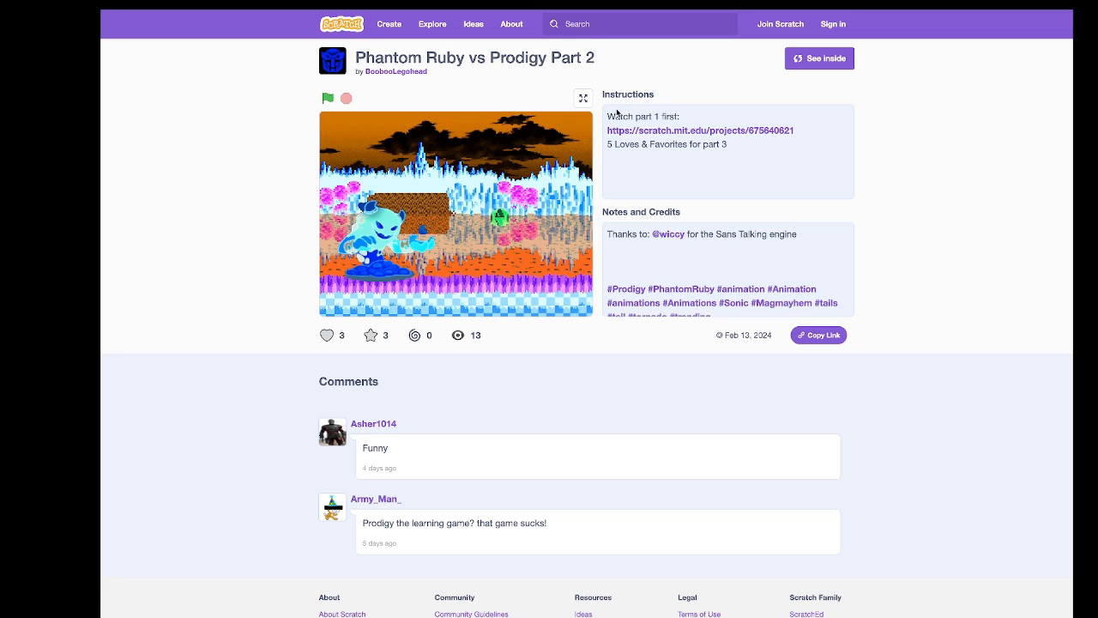
{"action": "type", "text": "prodigy"}
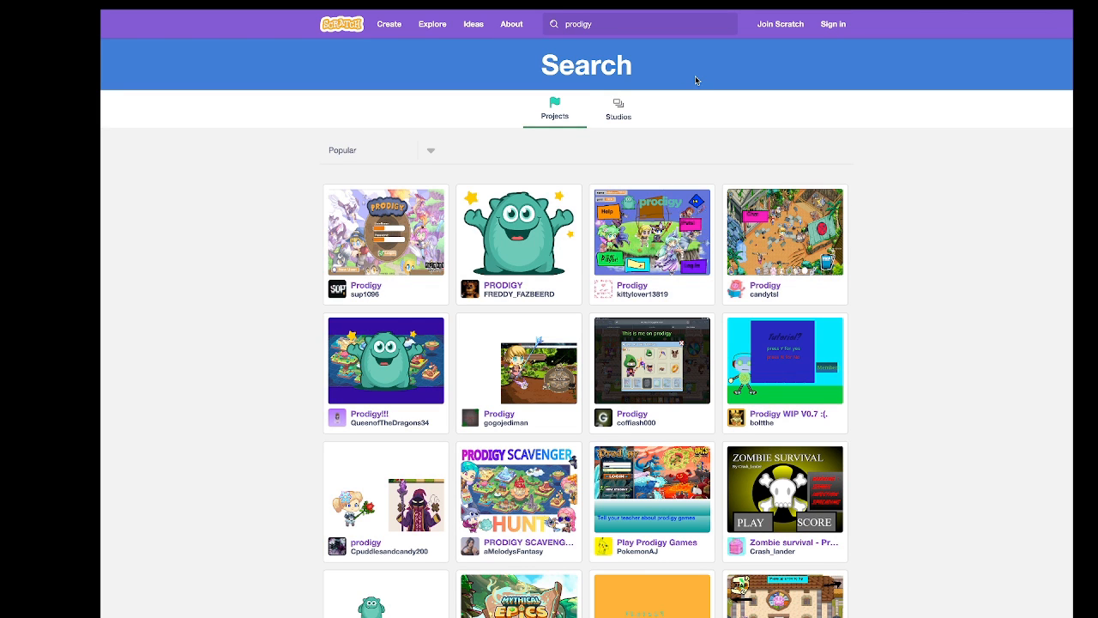
{"action": "mouse_move", "coordinate": [769, 431]}
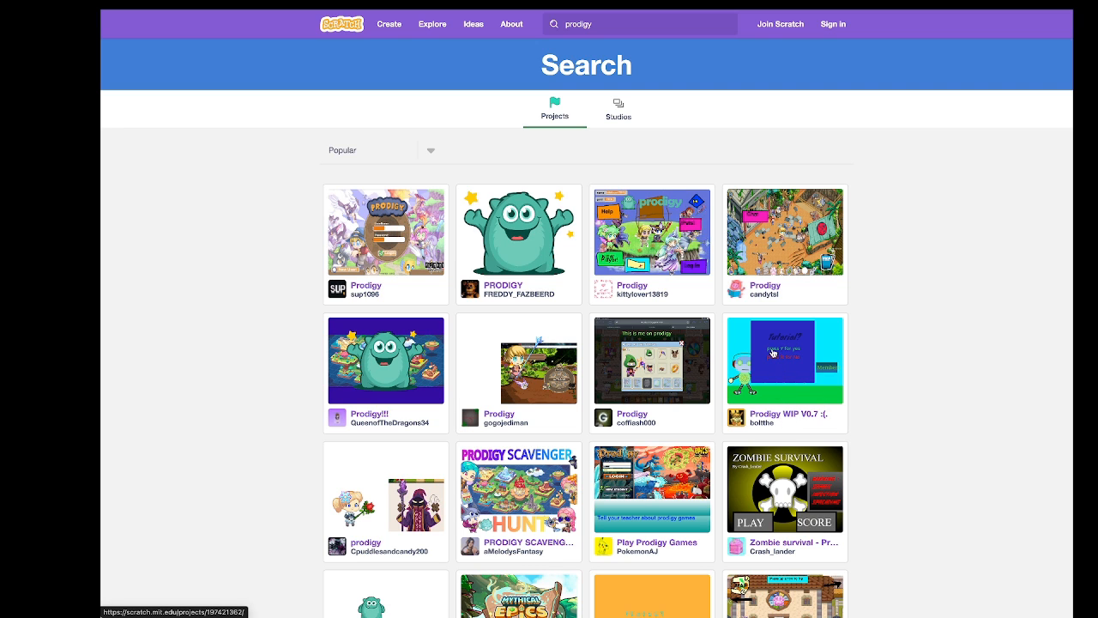
Open Prodigy WIP V0.7, read its instructions, and show the stage full screen
{"action": "left_click", "coordinate": [784, 360]}
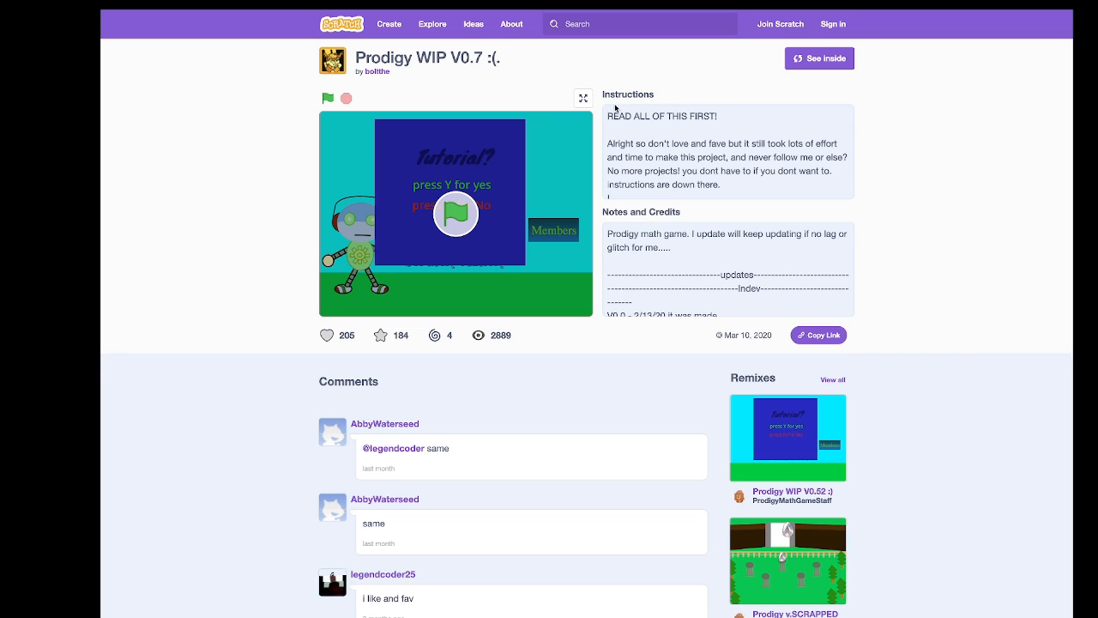
{"action": "mouse_move", "coordinate": [642, 141]}
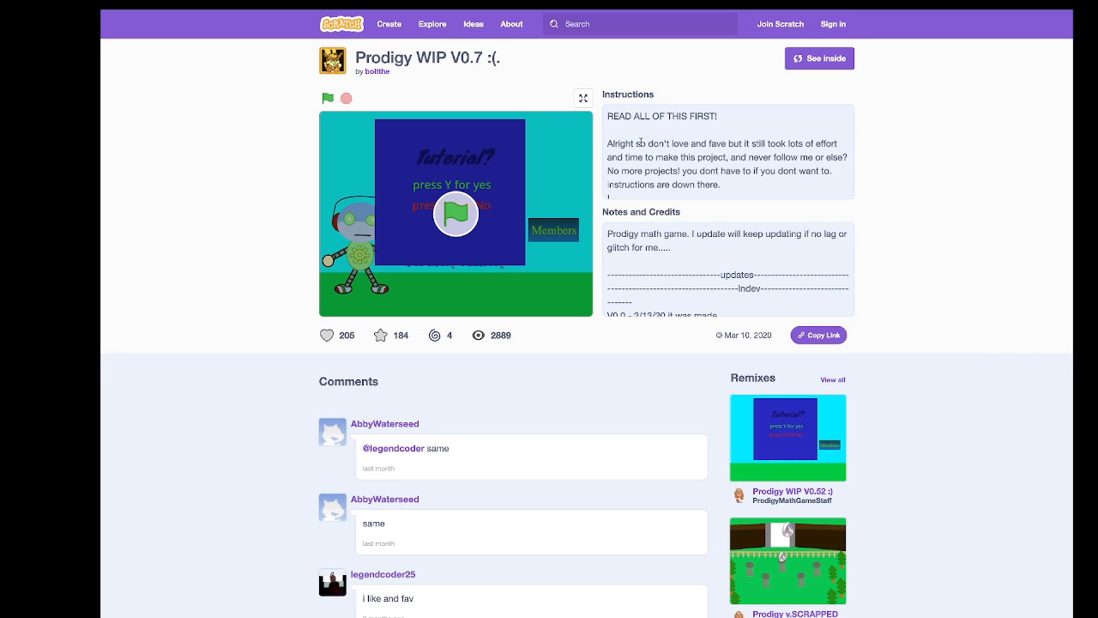
{"action": "mouse_move", "coordinate": [717, 141]}
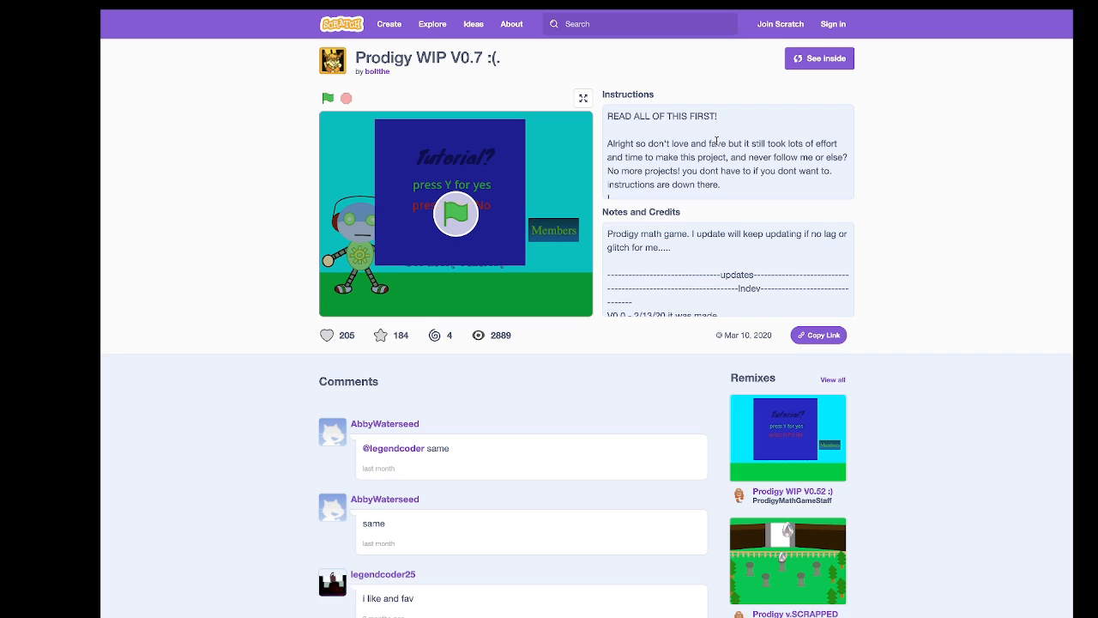
{"action": "scroll", "scroll_direction": "down", "scroll_amount": 3}
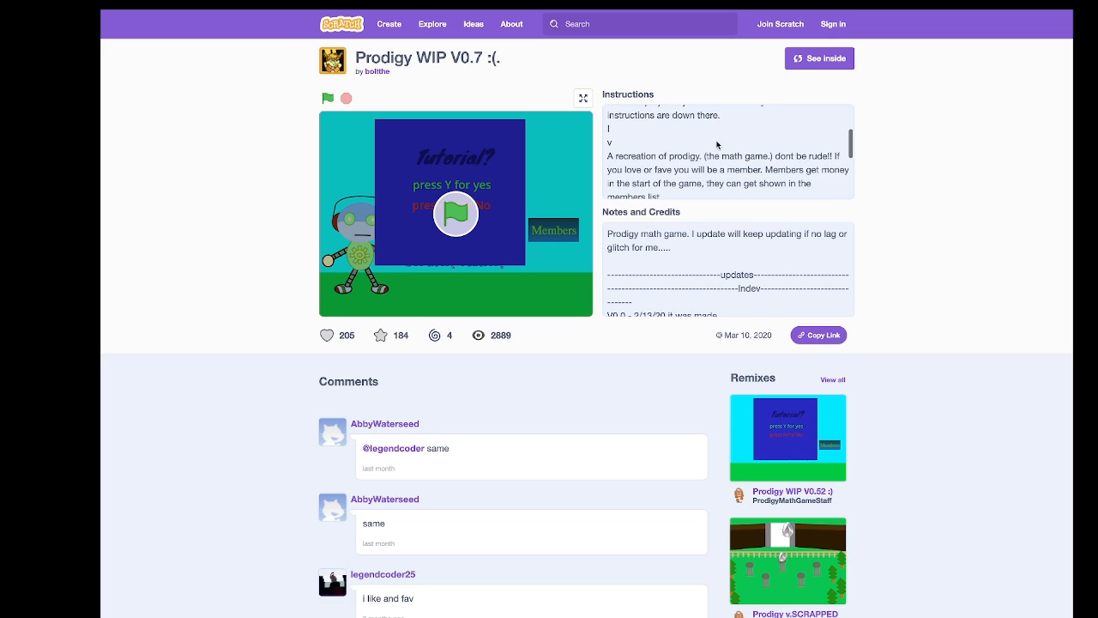
{"action": "scroll", "scroll_direction": "down", "scroll_amount": 3}
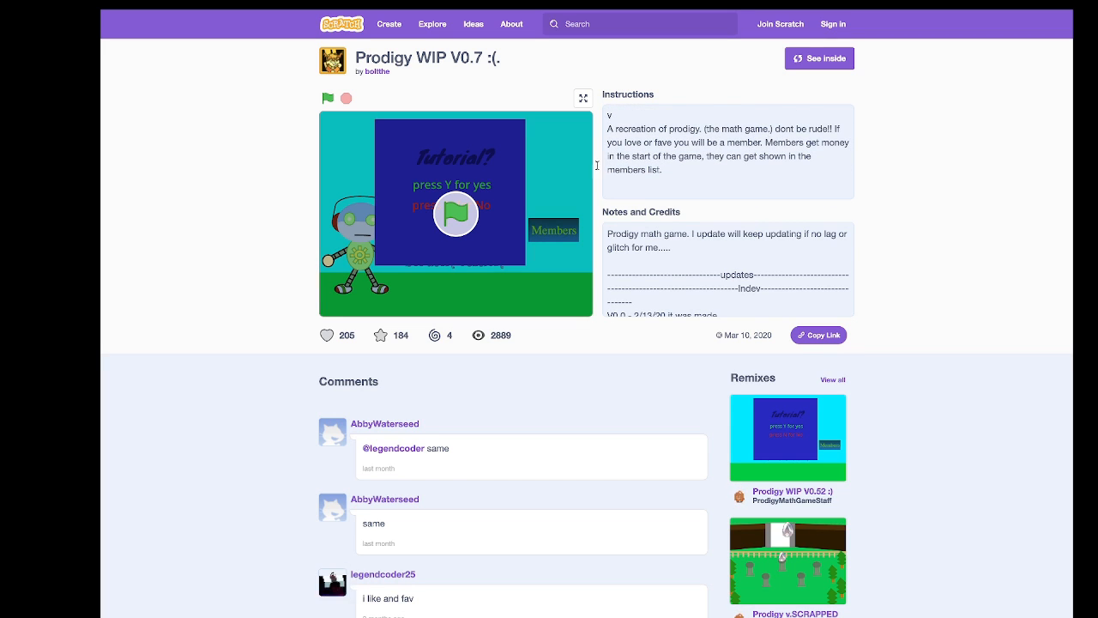
{"action": "left_click", "coordinate": [583, 97]}
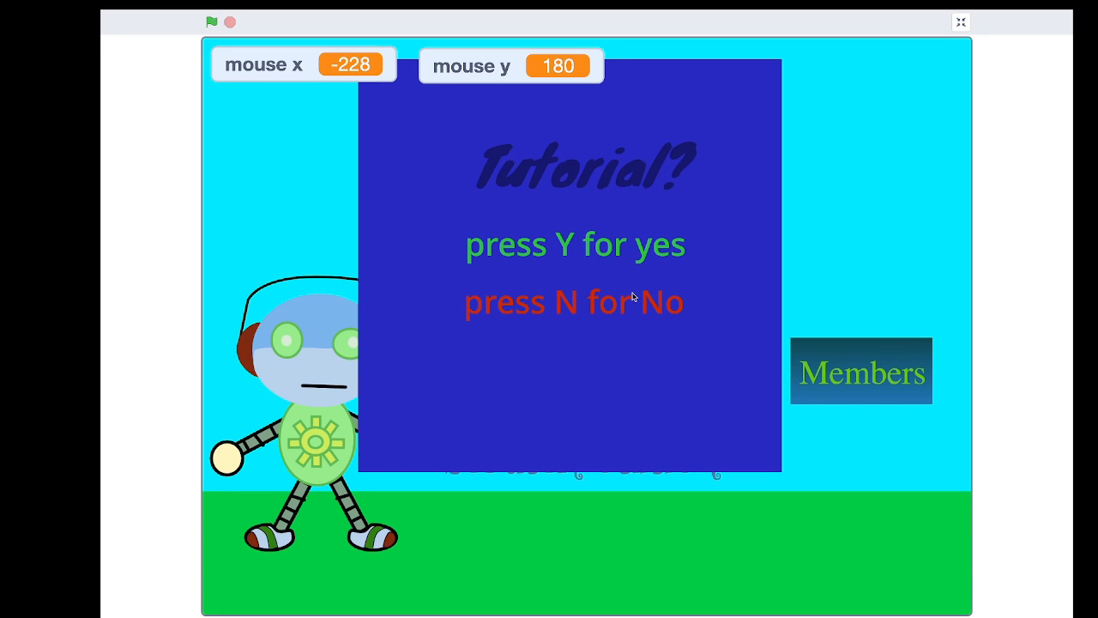
{"action": "key", "text": "n"}
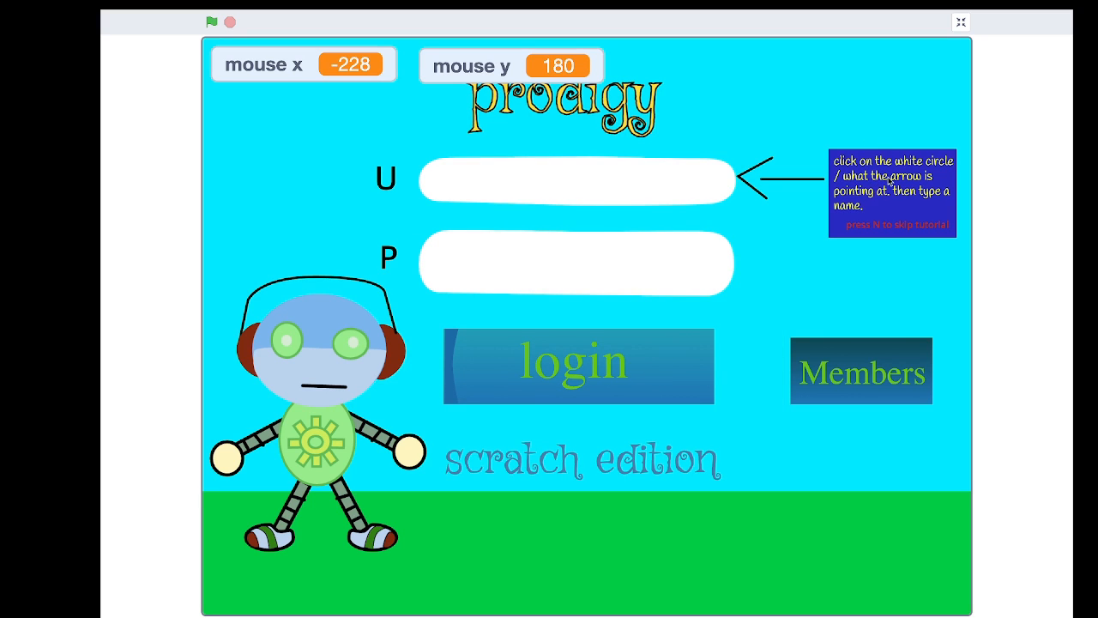
{"action": "mouse_move", "coordinate": [717, 140]}
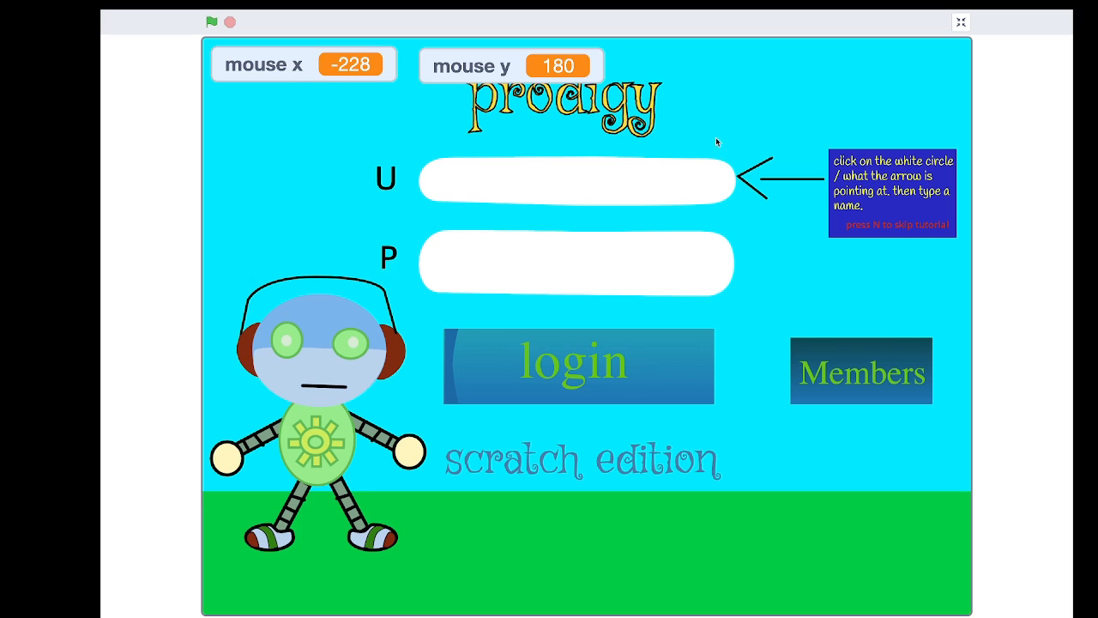
{"action": "left_click", "coordinate": [494, 180]}
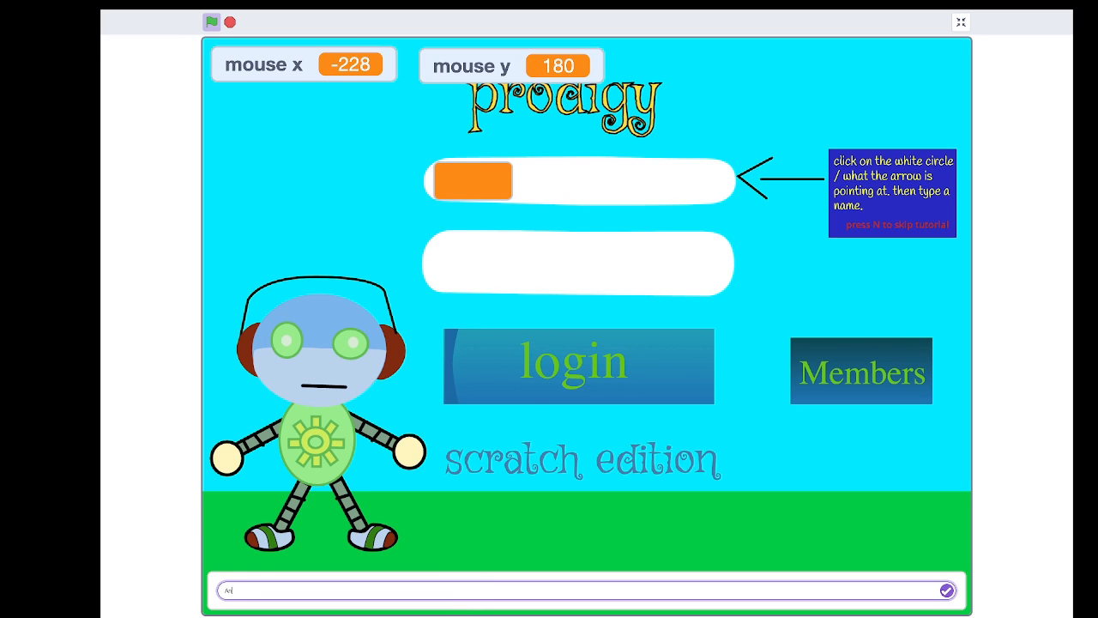
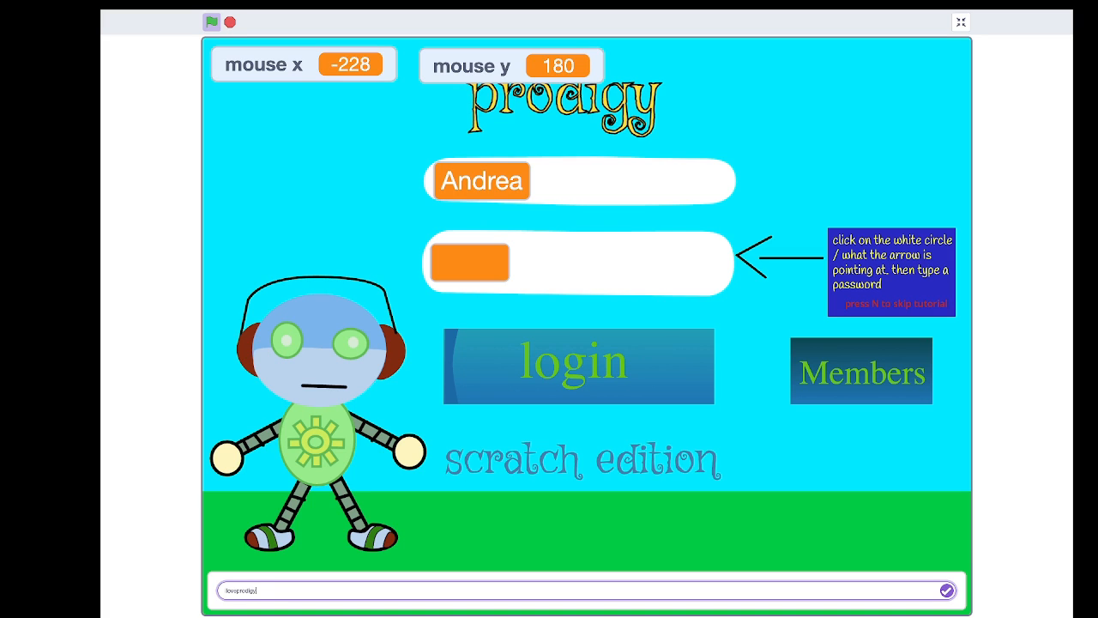
{"action": "left_click", "coordinate": [576, 364]}
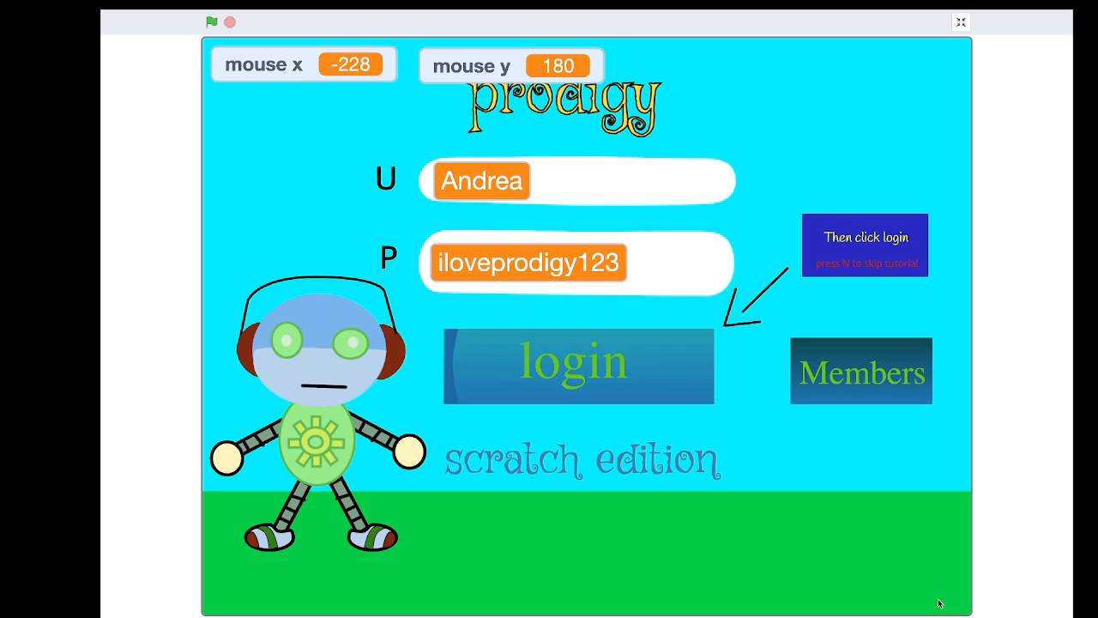
Log in, set the character's eye colour to green, continue and answer 'yes'
{"action": "left_click", "coordinate": [576, 365]}
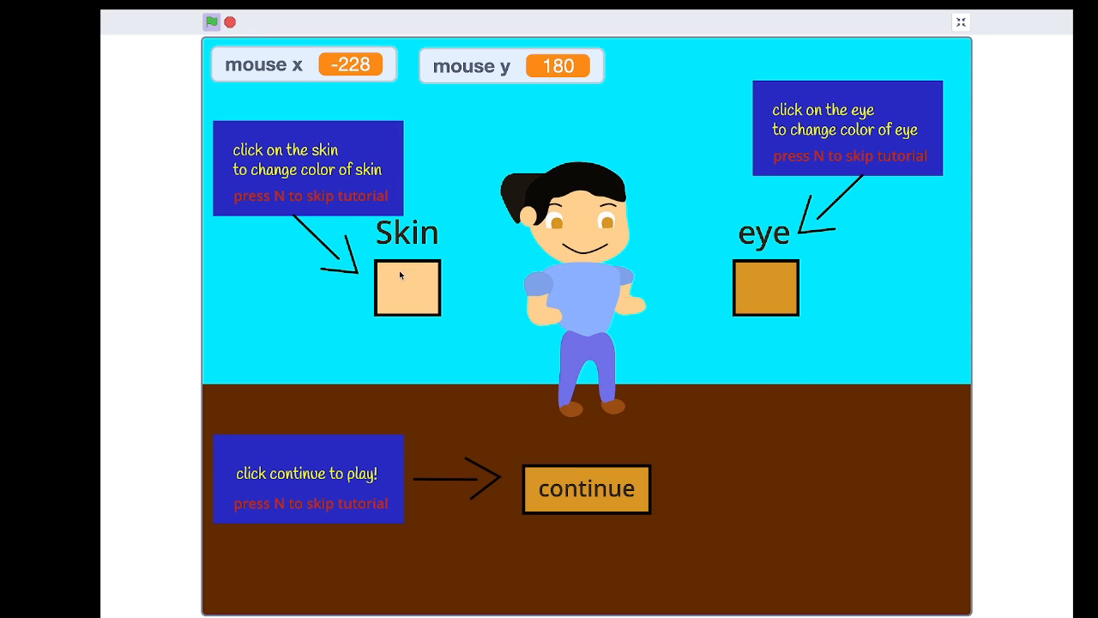
{"action": "mouse_move", "coordinate": [334, 185]}
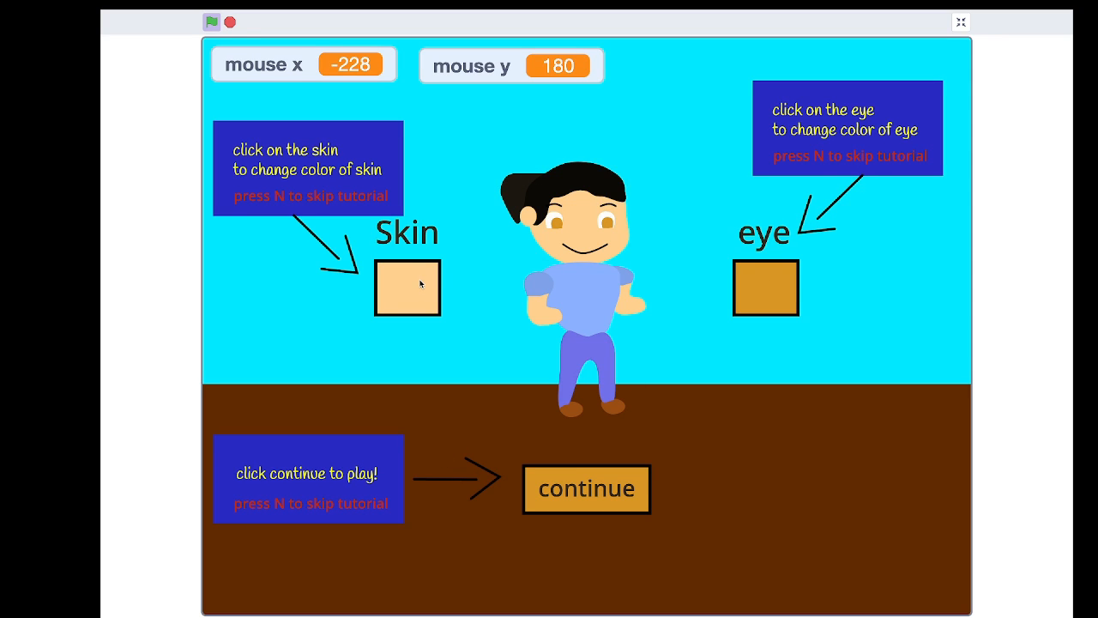
{"action": "left_click", "coordinate": [407, 288]}
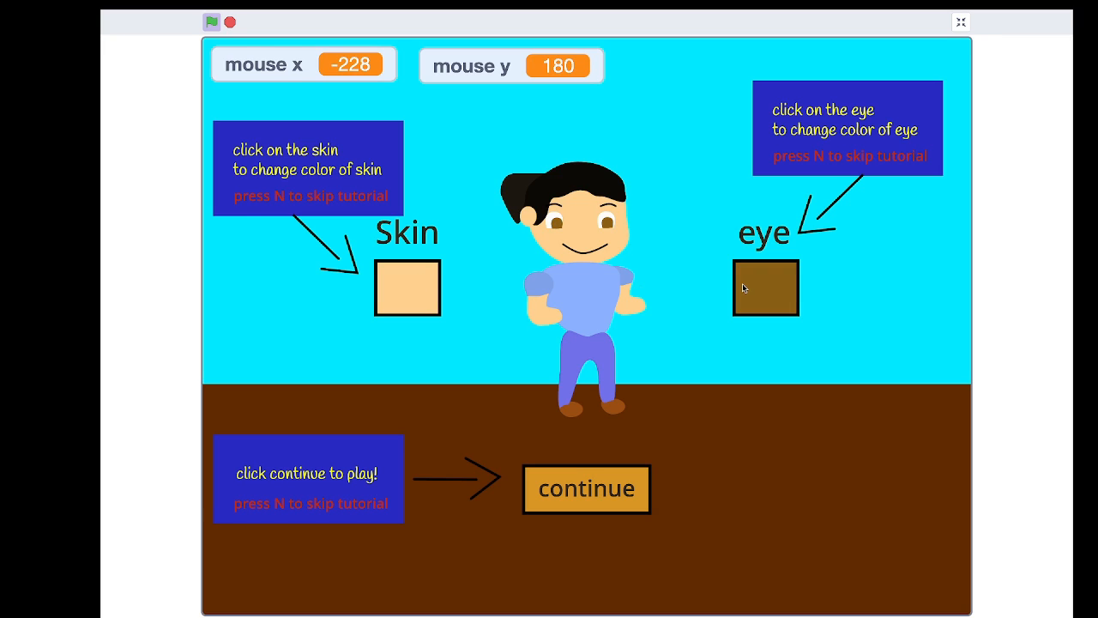
{"action": "left_click", "coordinate": [765, 288]}
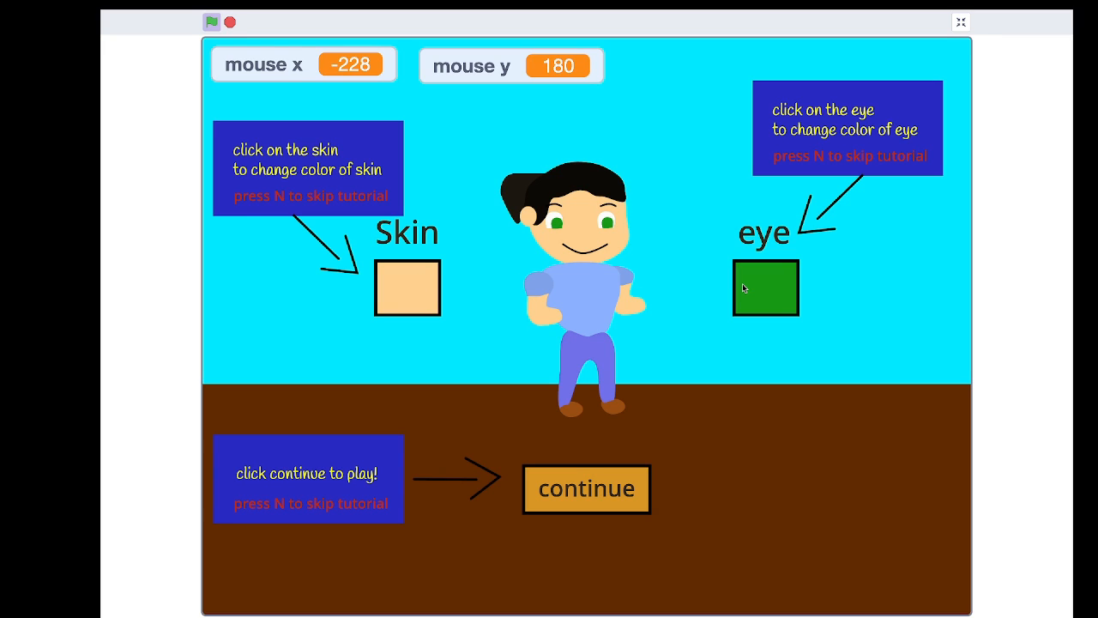
{"action": "left_click", "coordinate": [766, 288]}
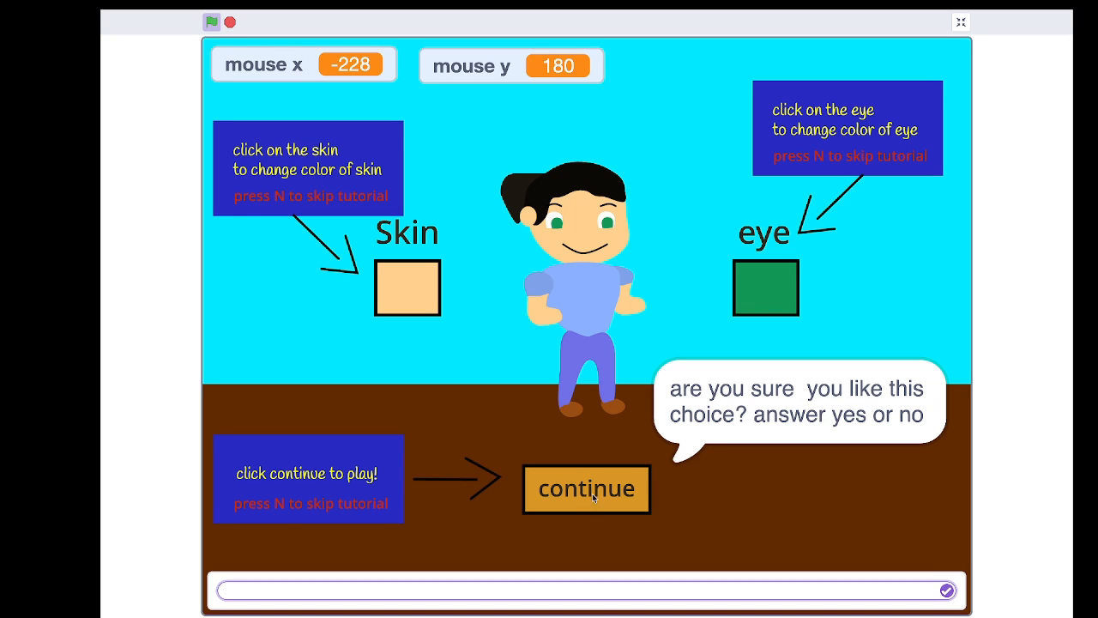
{"action": "mouse_move", "coordinate": [549, 609]}
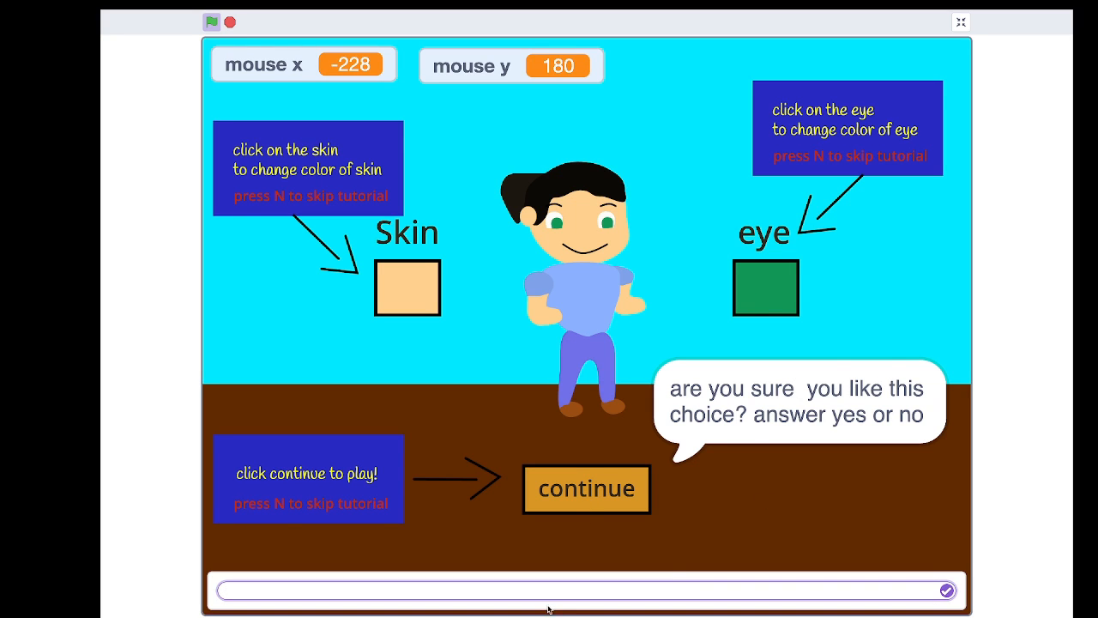
{"action": "type", "text": "yes"}
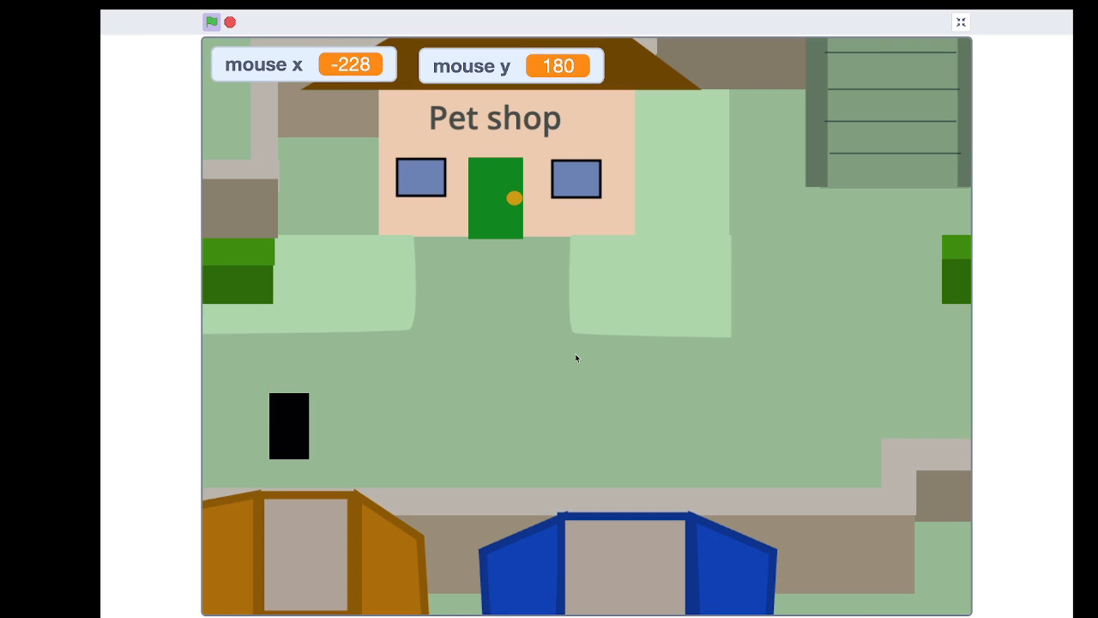
{"action": "mouse_move", "coordinate": [497, 276]}
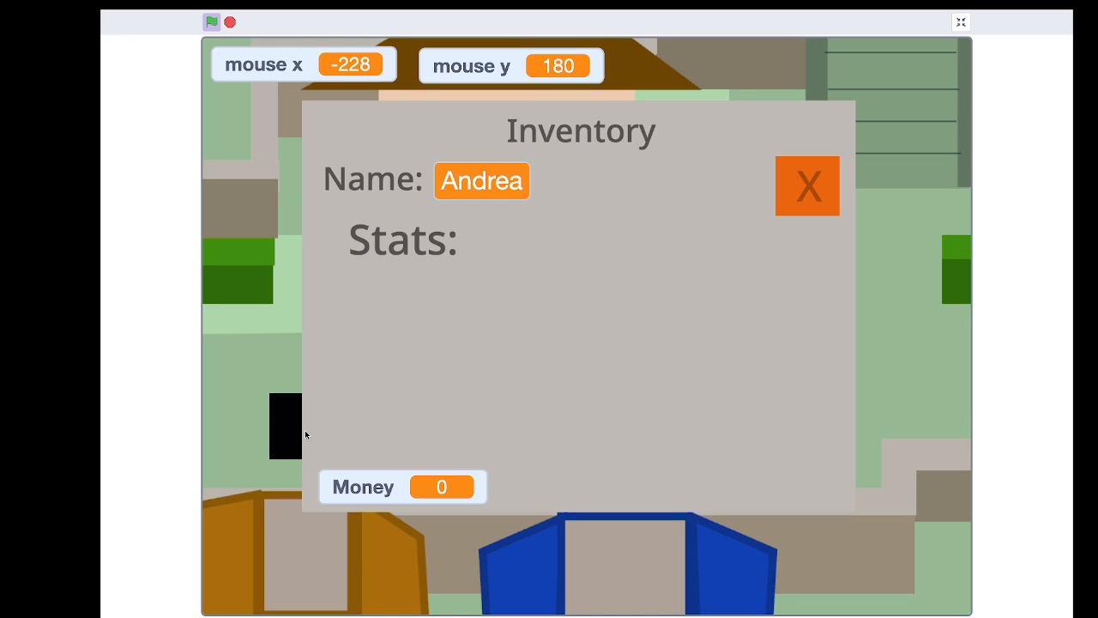
{"action": "mouse_move", "coordinate": [501, 185]}
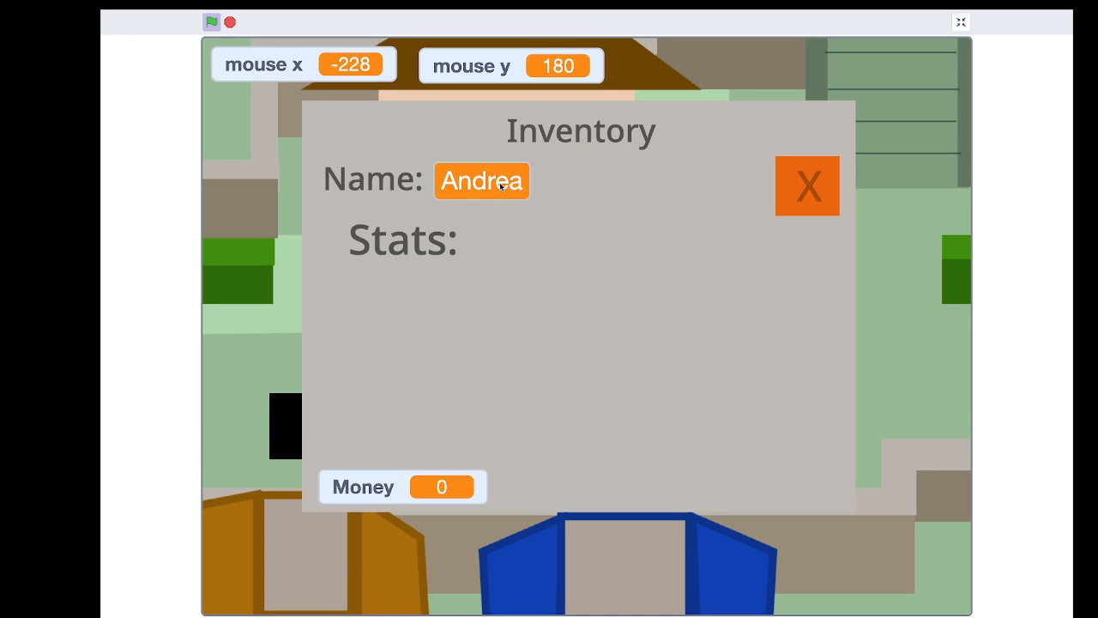
Close Andrea's inventory panel showing empty stats and 0 money
{"action": "left_click", "coordinate": [806, 185]}
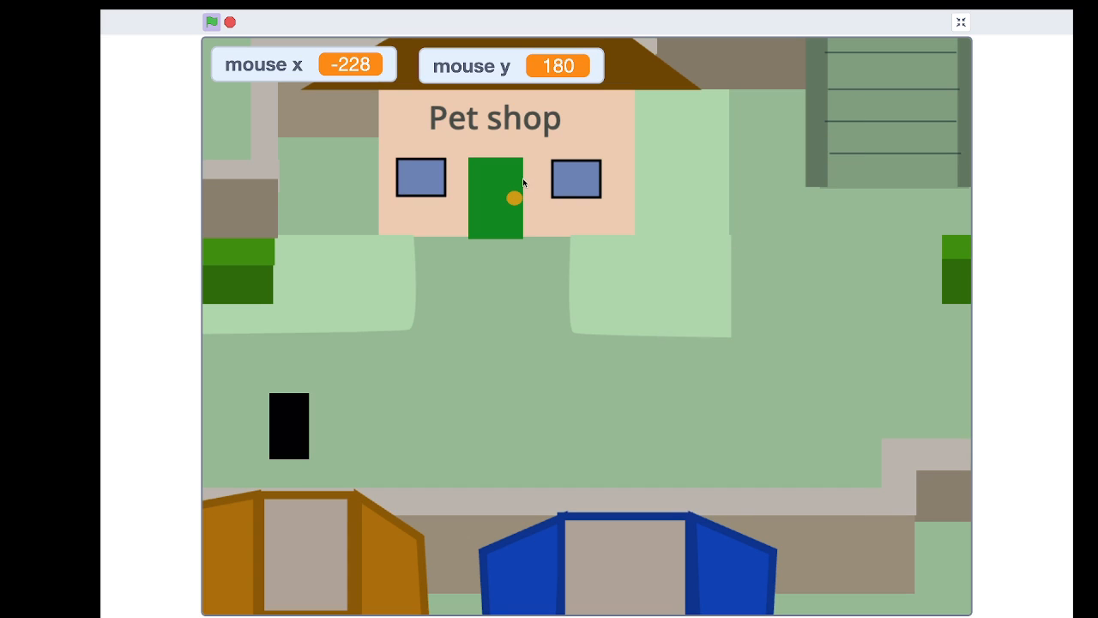
{"action": "mouse_move", "coordinate": [874, 227]}
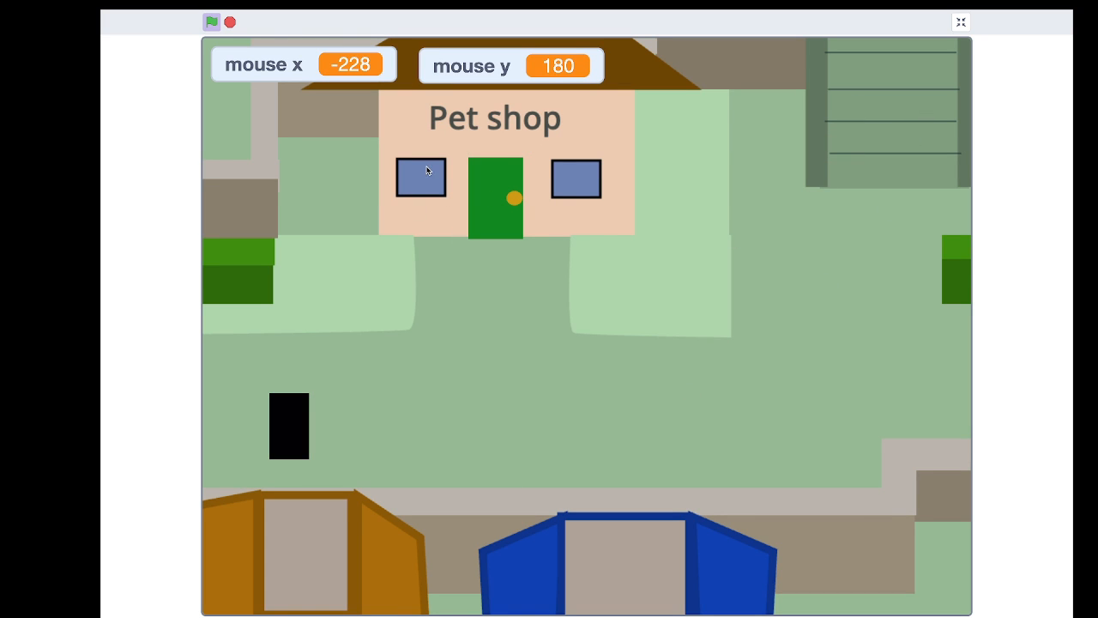
{"action": "mouse_move", "coordinate": [844, 21]}
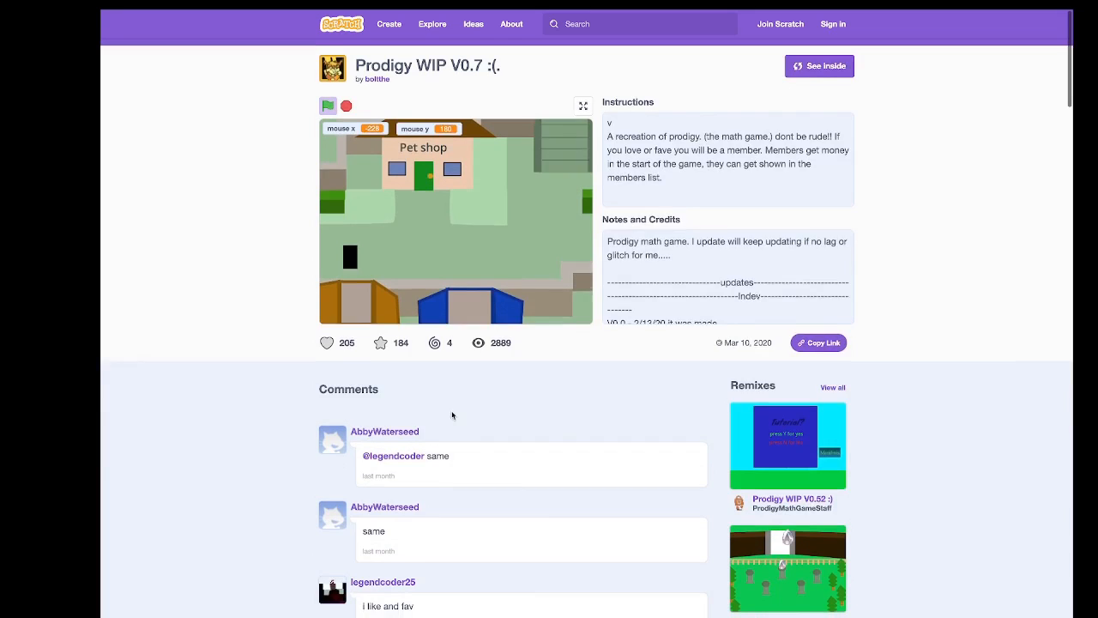
Search 'prod' and open the 'Prodigy hack ! Simple, easy money, etc' project
{"action": "scroll", "scroll_direction": "down", "scroll_amount": 3}
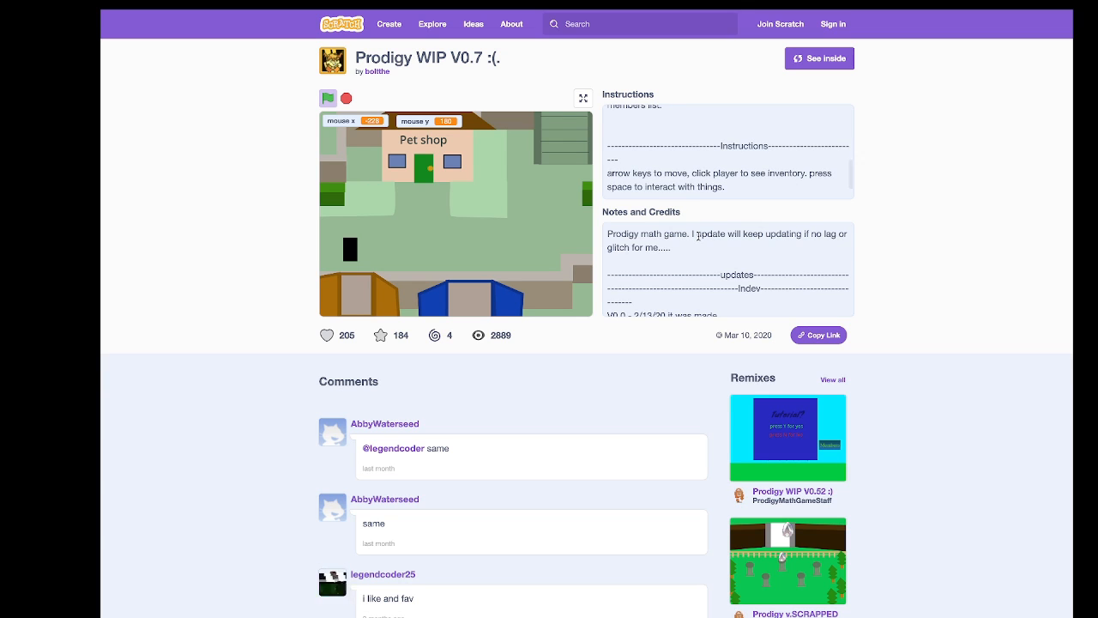
{"action": "type", "text": "prodigy"}
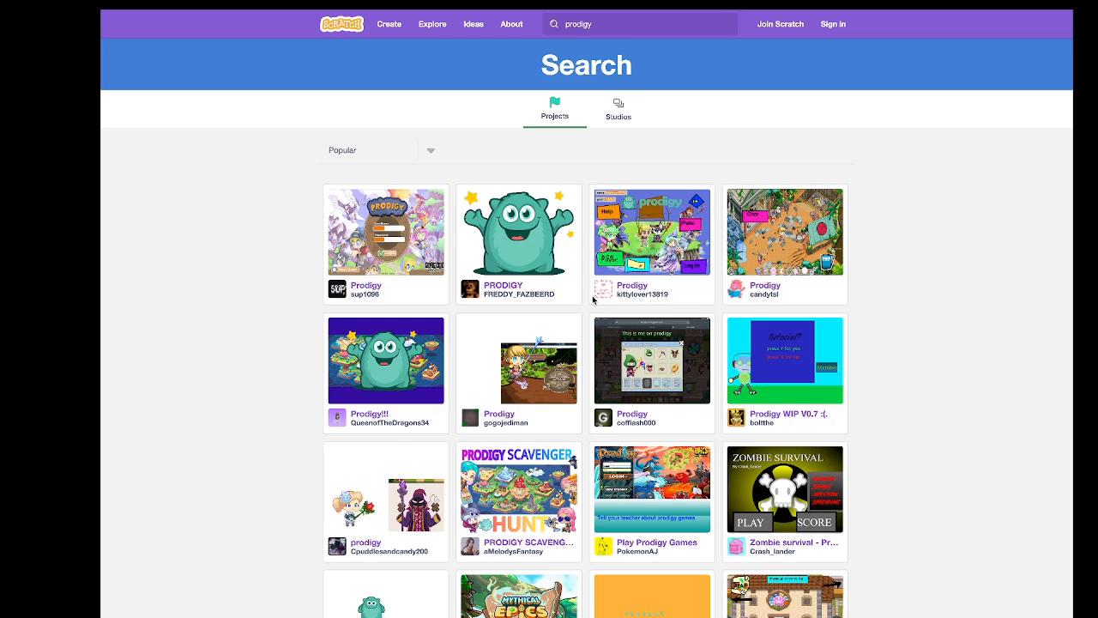
{"action": "scroll", "scroll_direction": "down", "scroll_amount": 3}
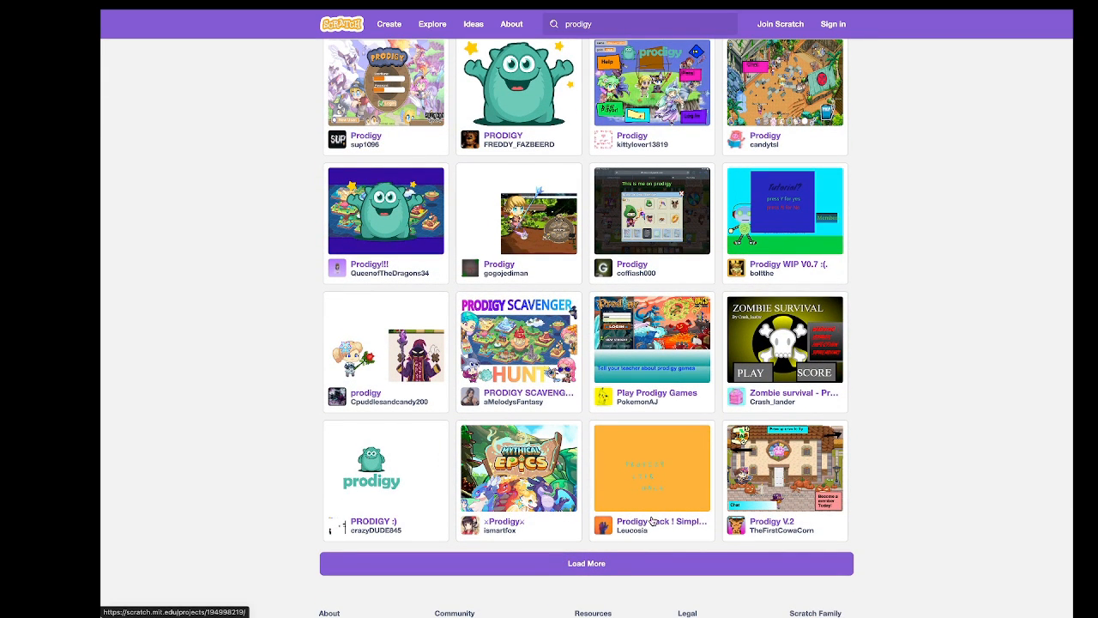
{"action": "left_click", "coordinate": [652, 466]}
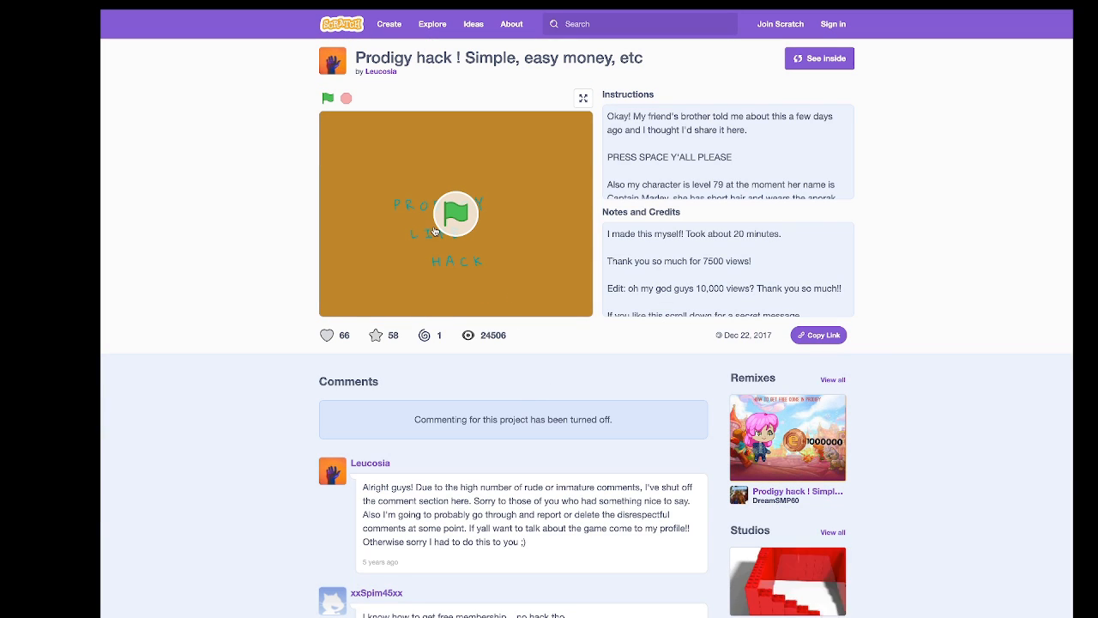
Run the Prodigy hack project with the green flag to reach STEP ONE
{"action": "left_click", "coordinate": [326, 98]}
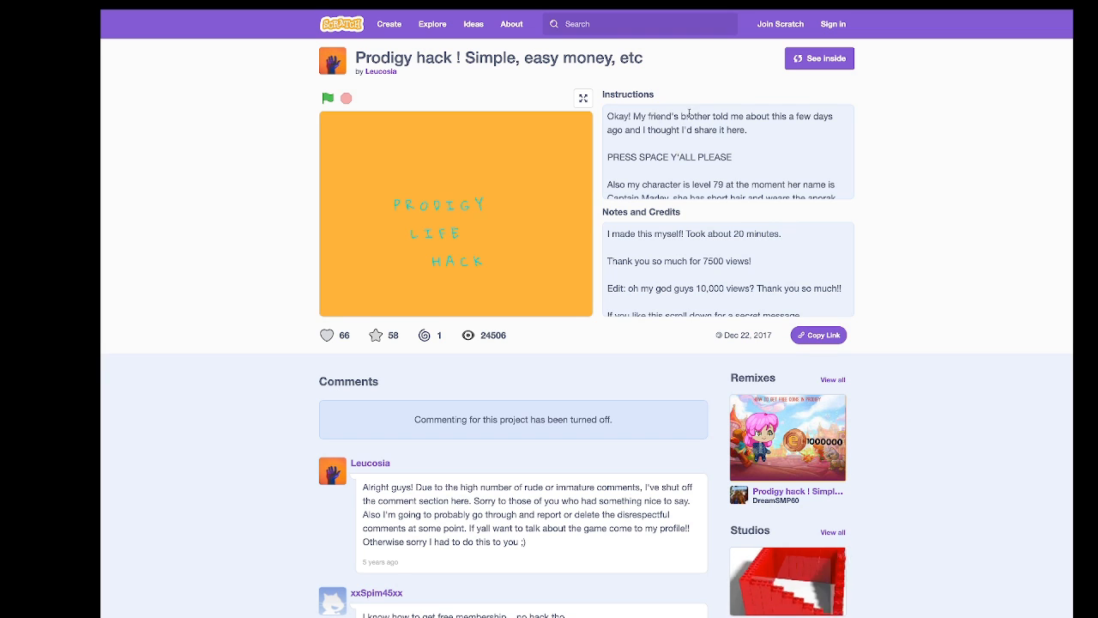
{"action": "scroll", "scroll_direction": "down", "scroll_amount": 3}
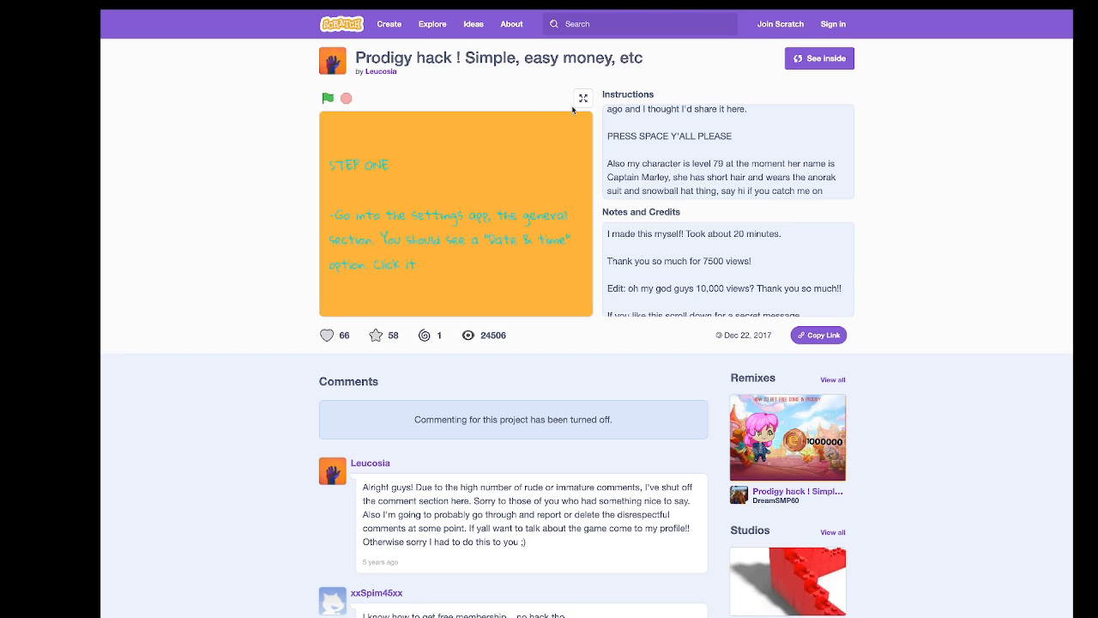
View the hack tutorial's steps full screen
{"action": "left_click", "coordinate": [583, 98]}
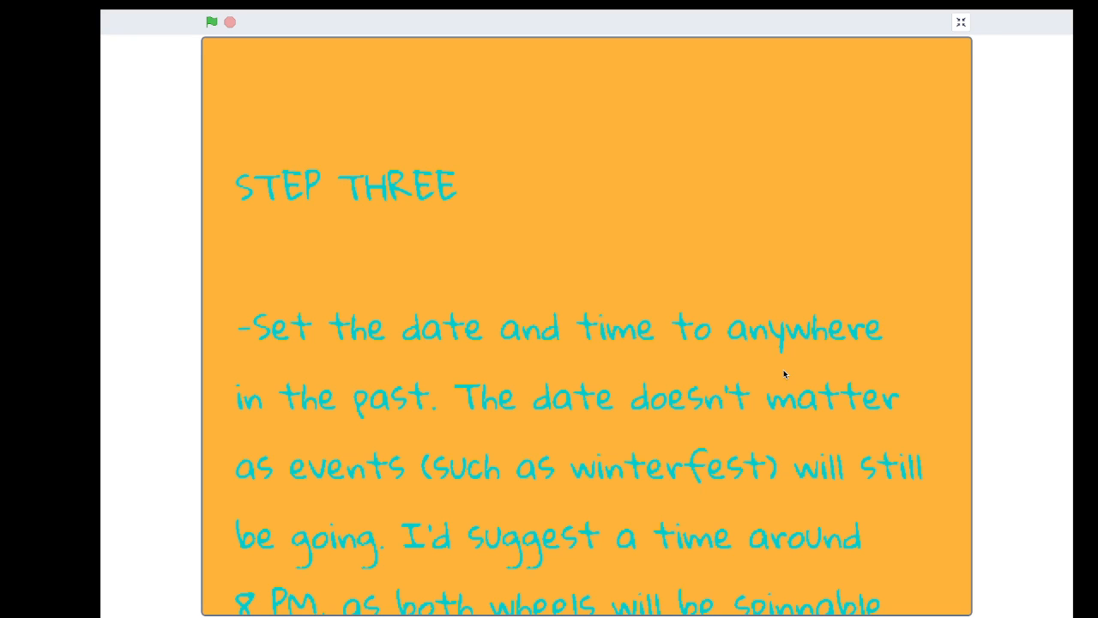
{"action": "mouse_move", "coordinate": [443, 467]}
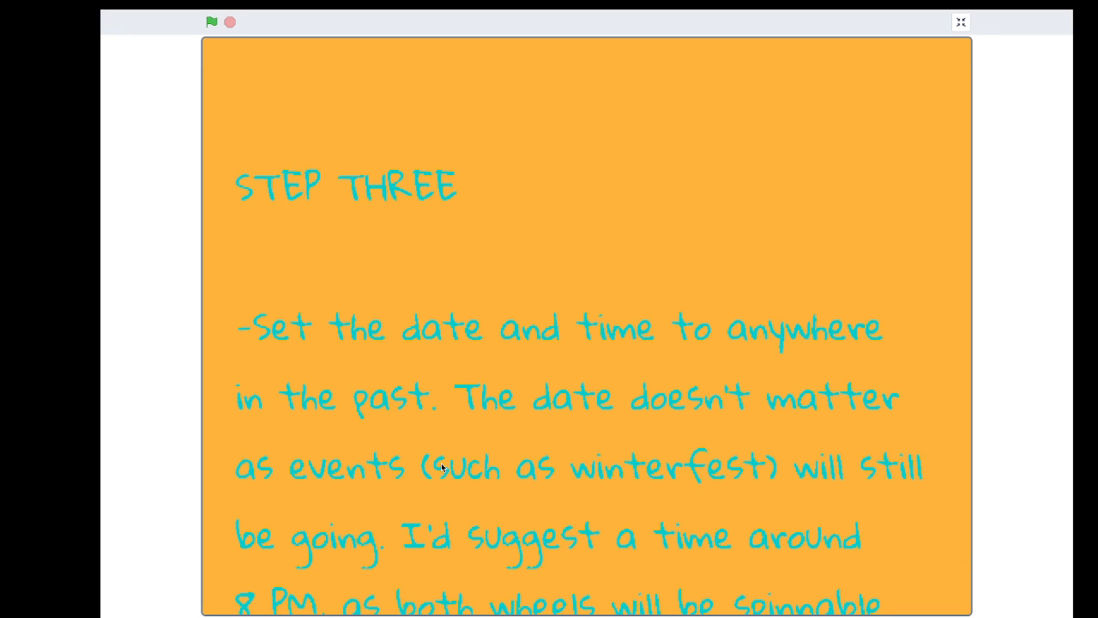
{"action": "mouse_move", "coordinate": [599, 553]}
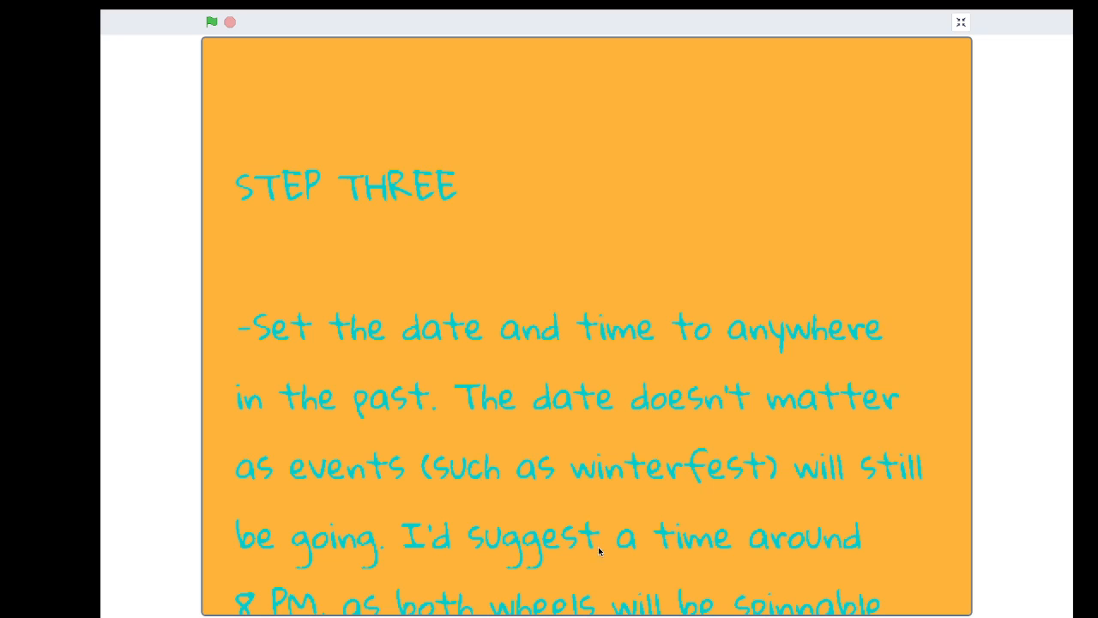
{"action": "mouse_move", "coordinate": [731, 429]}
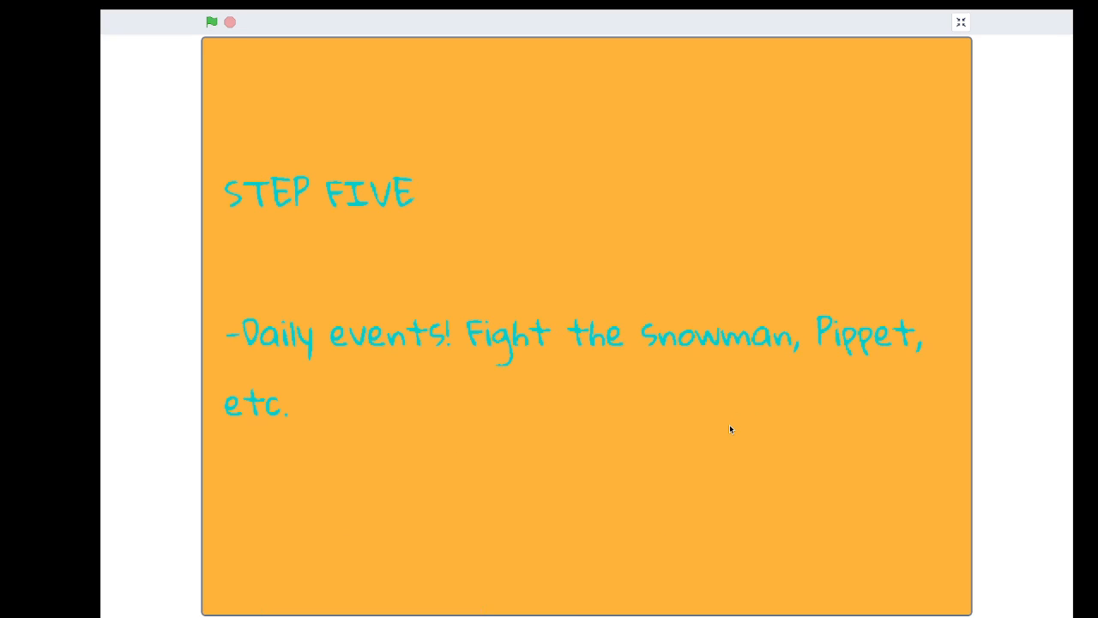
{"action": "mouse_move", "coordinate": [549, 378]}
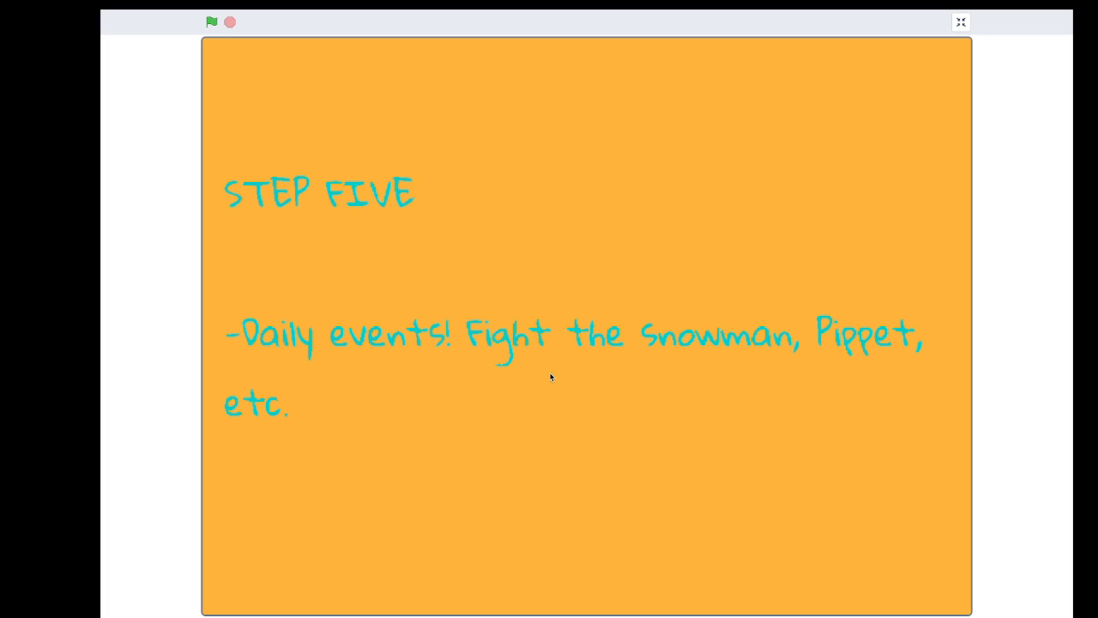
{"action": "mouse_move", "coordinate": [796, 363]}
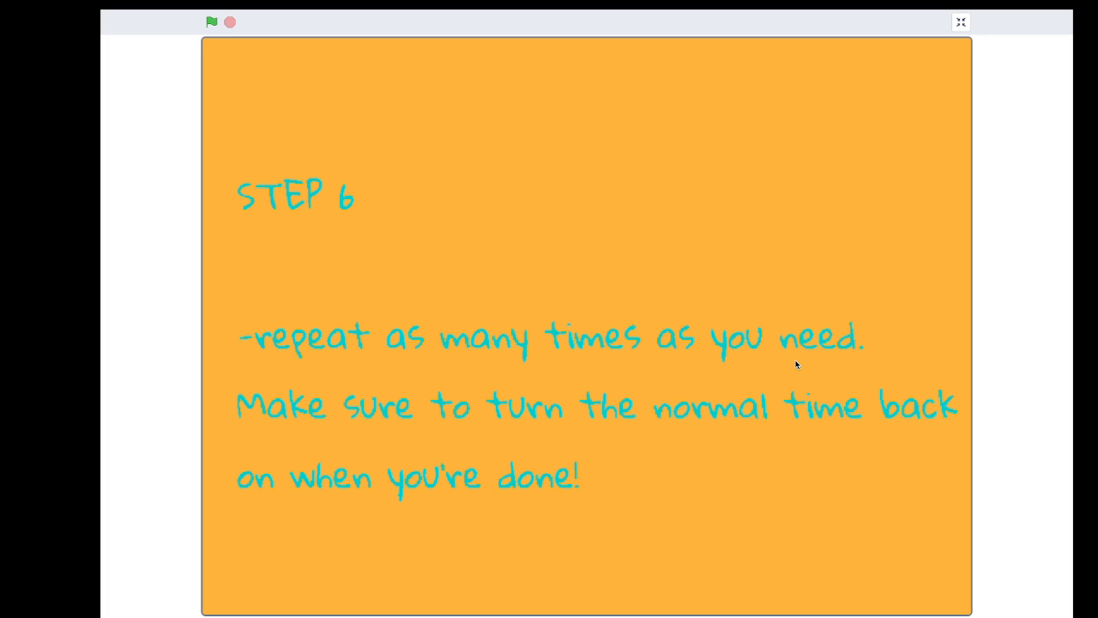
{"action": "mouse_move", "coordinate": [892, 398]}
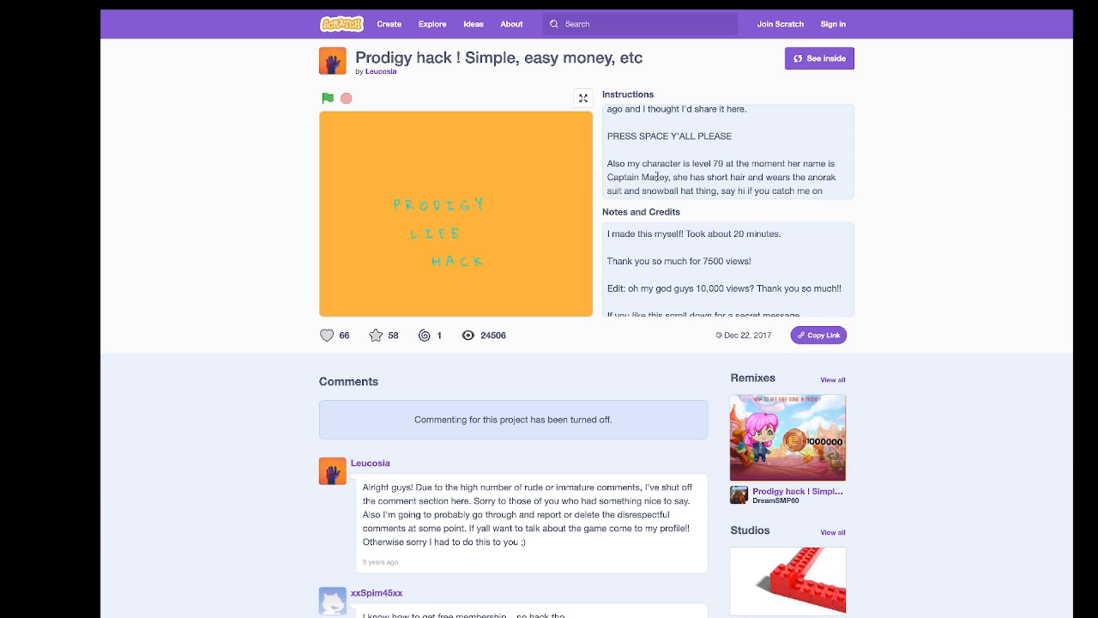
Scroll down through the prodigy search results toward more popular projects and Load More
{"action": "scroll", "scroll_direction": "down", "scroll_amount": 3}
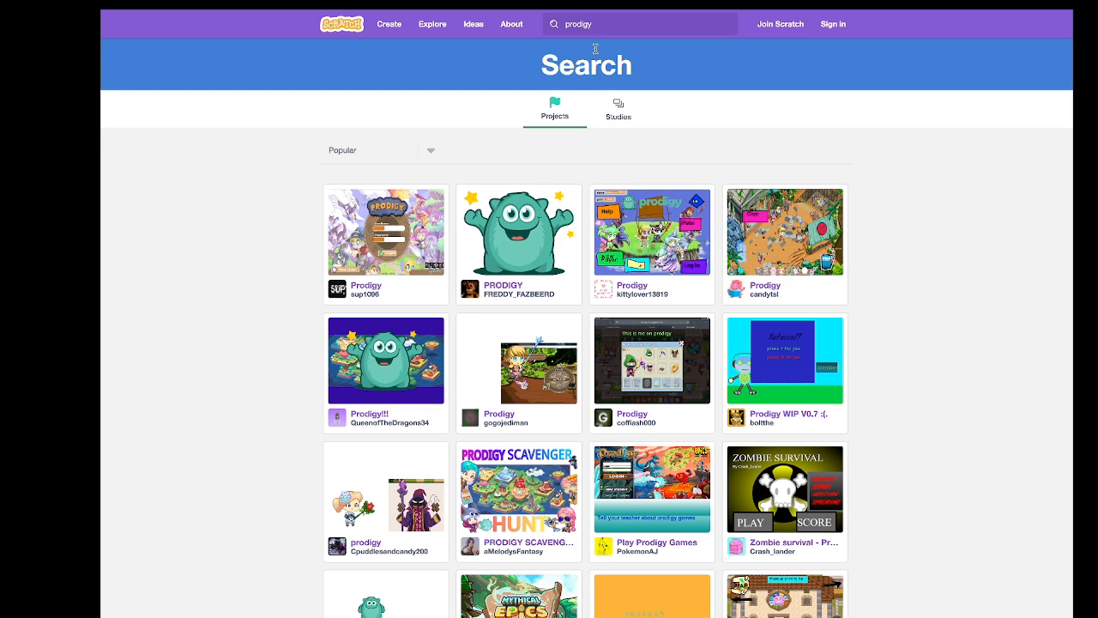
{"action": "scroll", "scroll_direction": "down", "scroll_amount": 3}
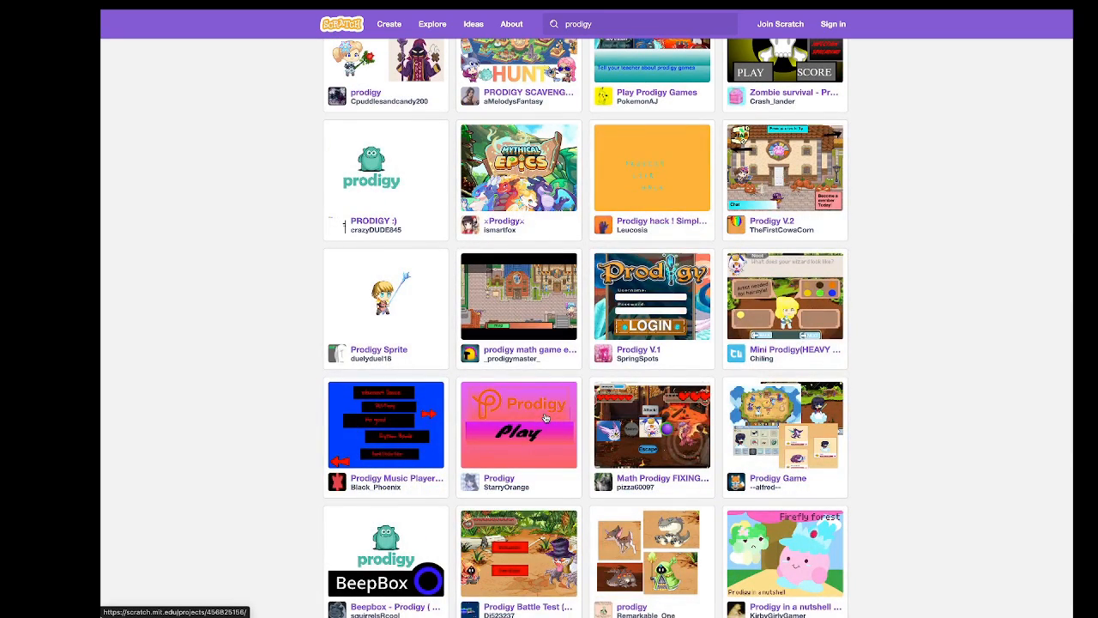
{"action": "scroll", "scroll_direction": "down", "scroll_amount": 3}
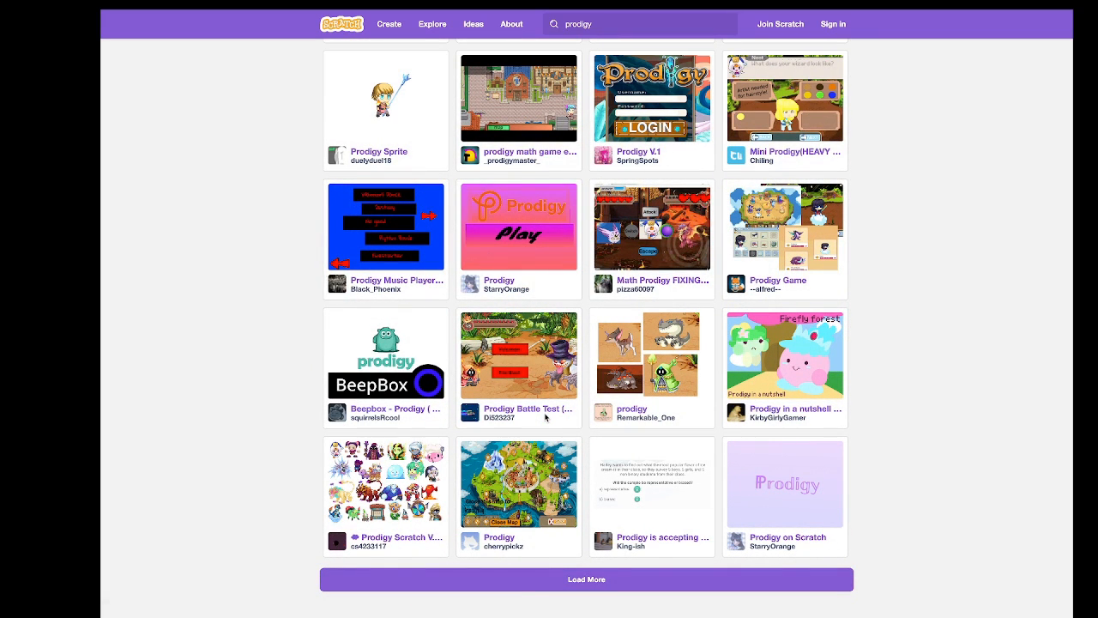
{"action": "mouse_move", "coordinate": [697, 213]}
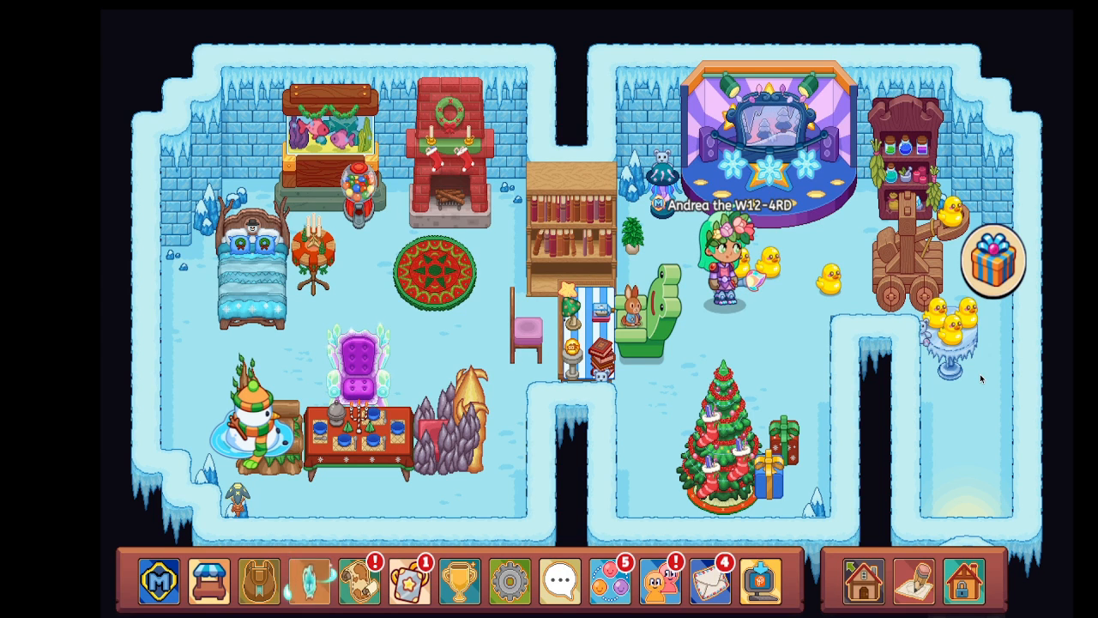
{"action": "left_click", "coordinate": [309, 580]}
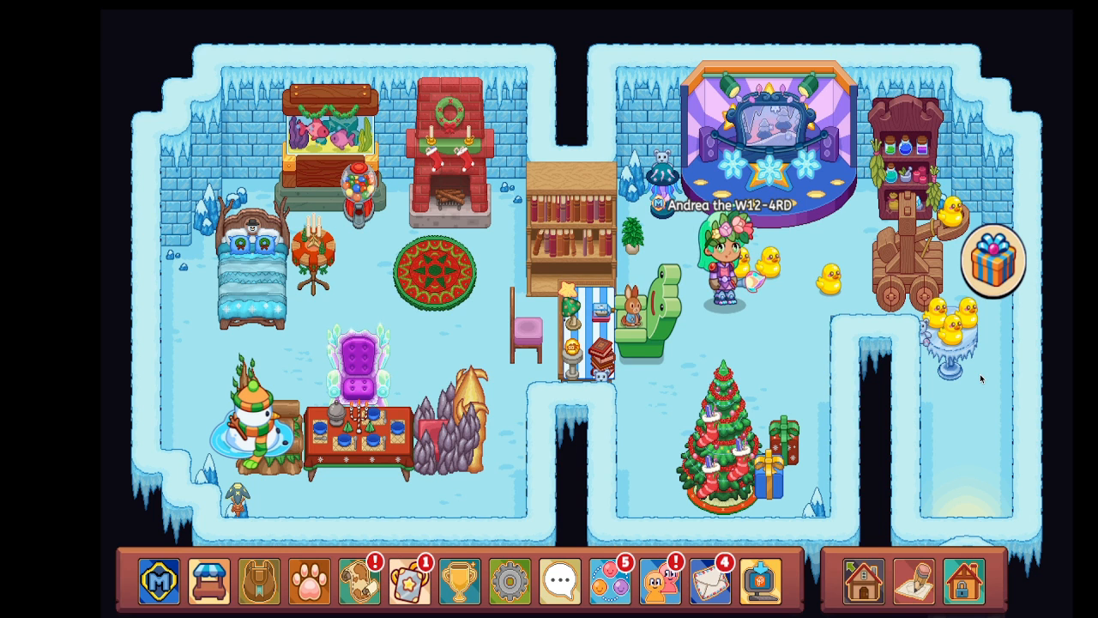
{"action": "left_click", "coordinate": [308, 579]}
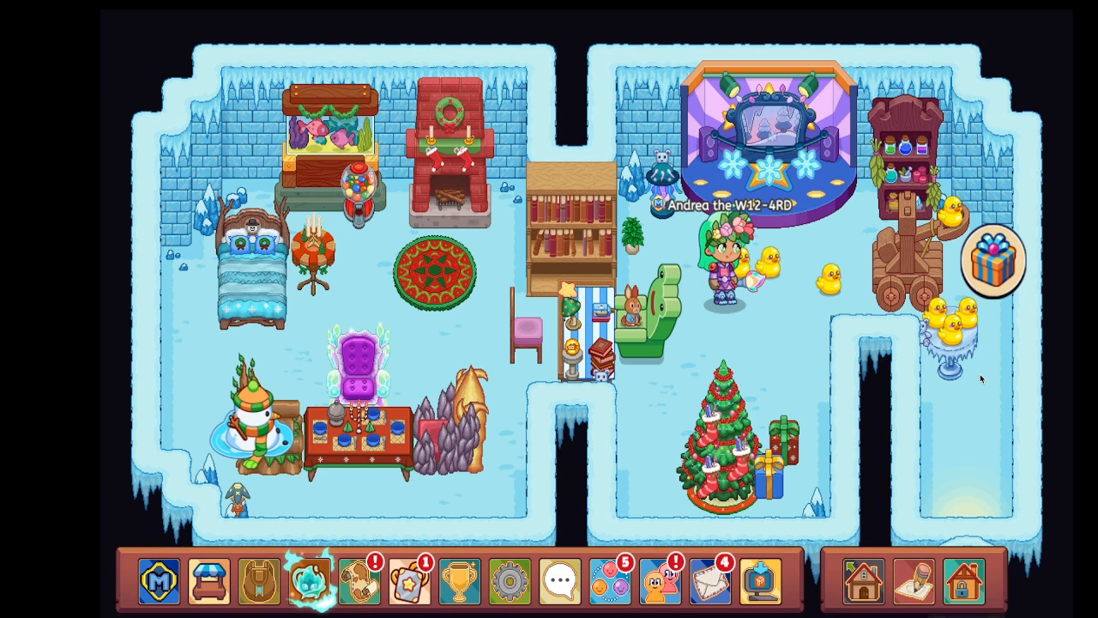